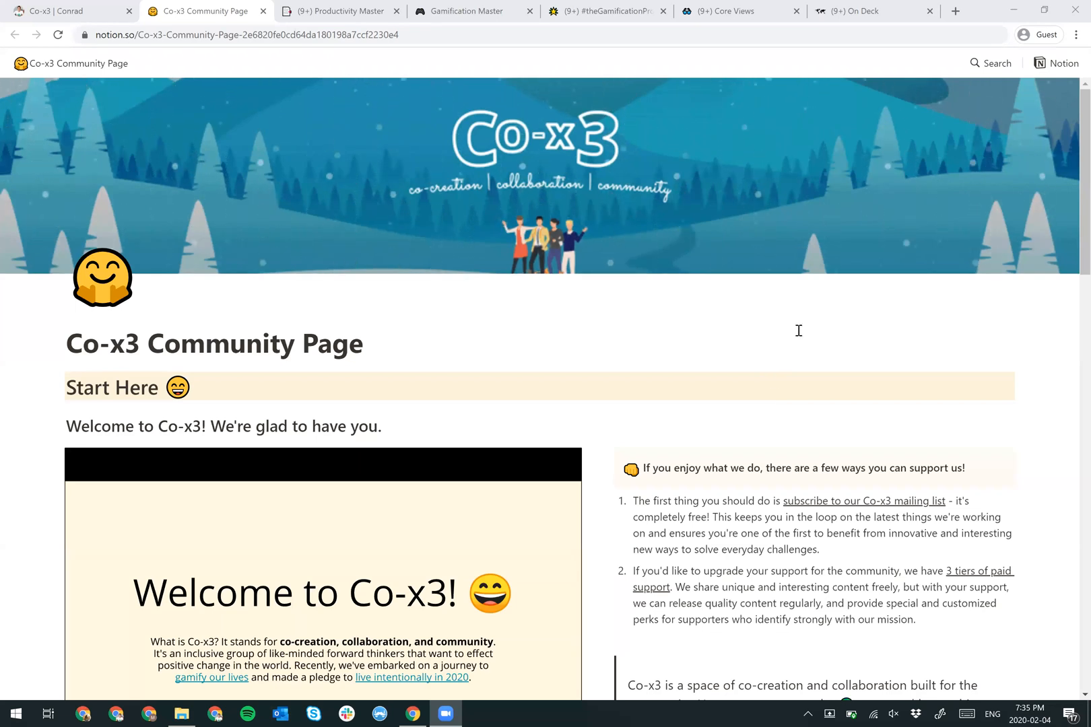
- Scroll the Co-x3 Community Page down to its Template Library gallery of exclusive templates
{"action": "scroll", "scroll_direction": "down", "scroll_amount": 3}
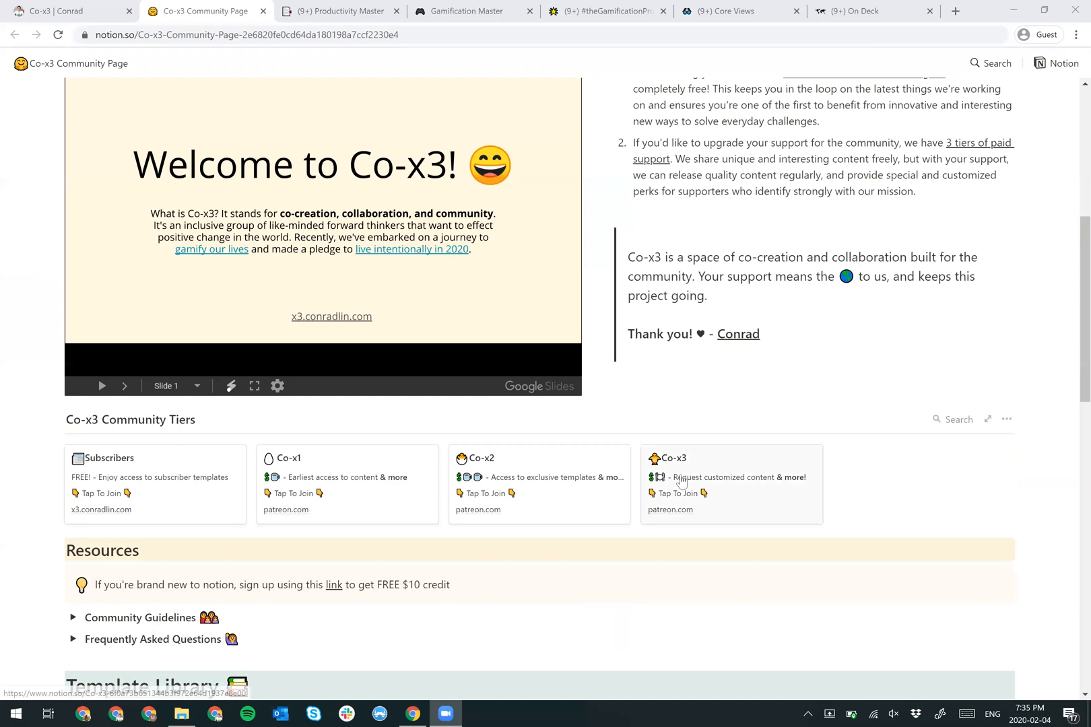
{"action": "scroll", "scroll_direction": "down", "scroll_amount": 3}
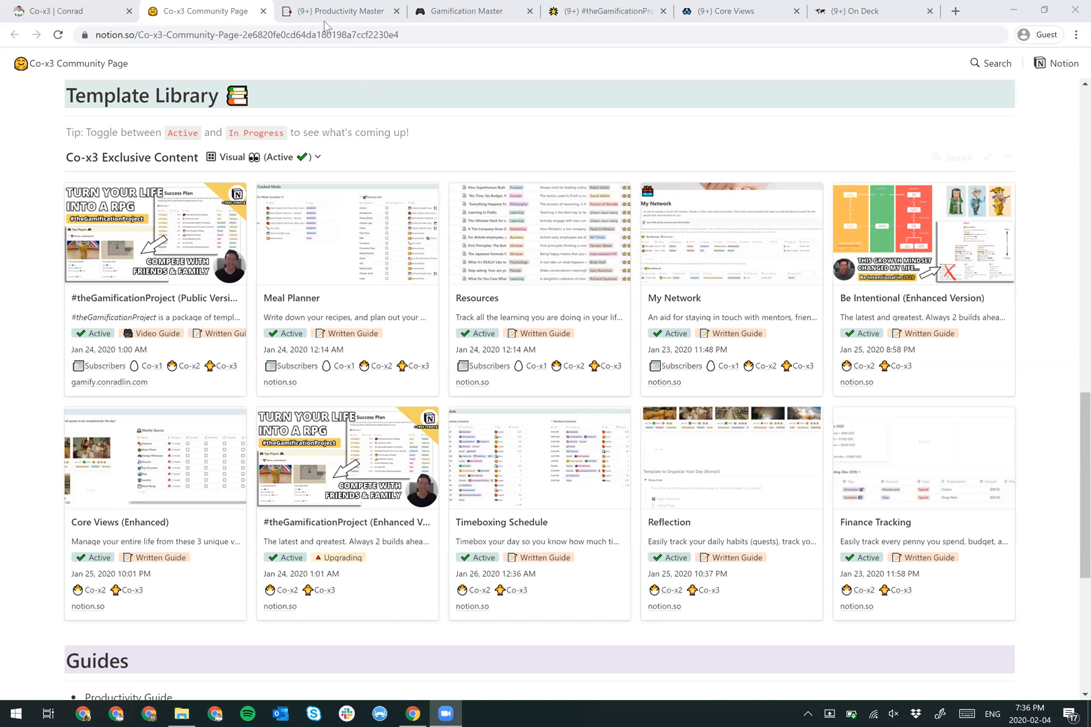
- Switch to the Productivity Master page and view its areas, goals, projects and tasks diagram
{"action": "left_click", "coordinate": [339, 11]}
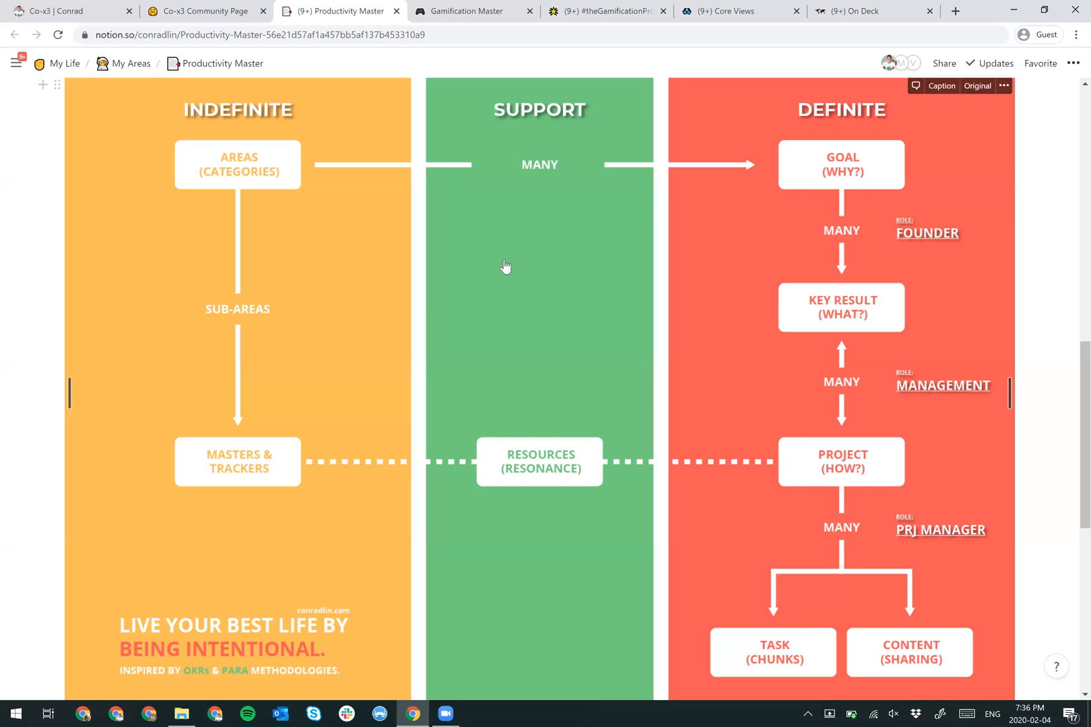
{"action": "mouse_move", "coordinate": [782, 435]}
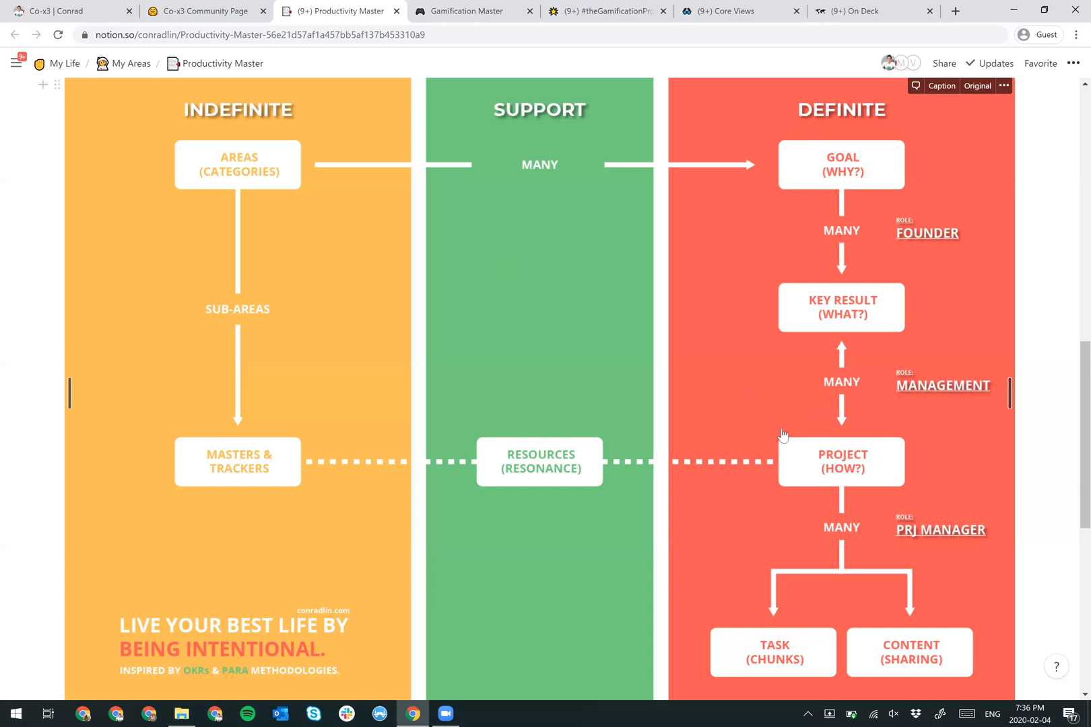
{"action": "mouse_move", "coordinate": [1004, 331]}
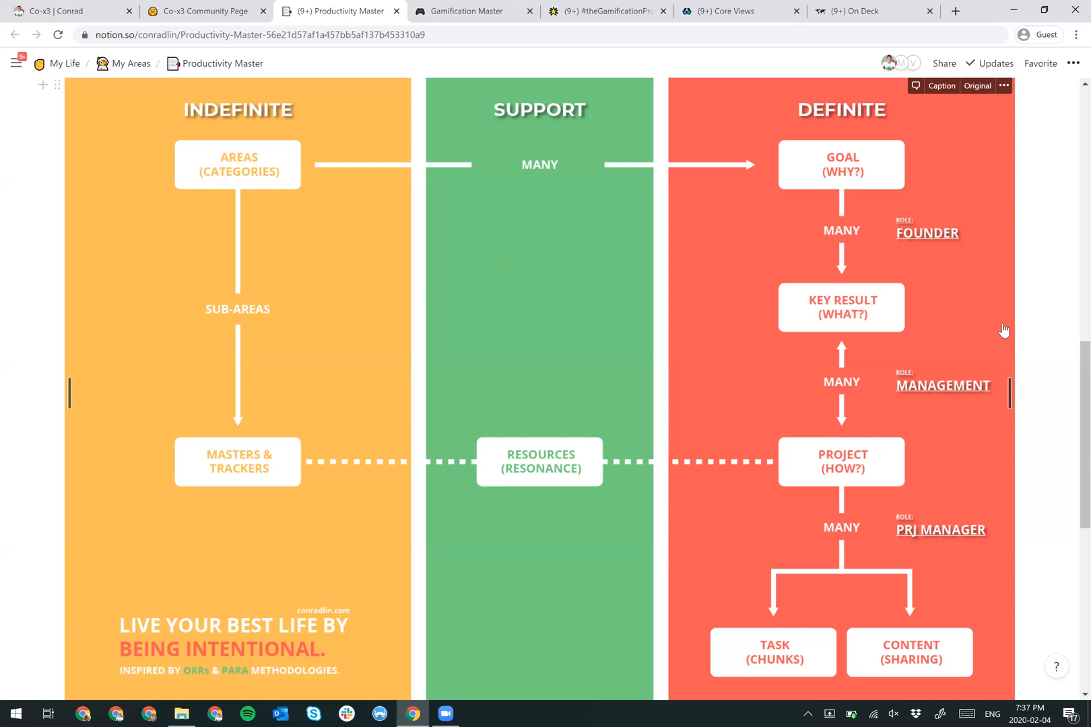
{"action": "mouse_move", "coordinate": [892, 212]}
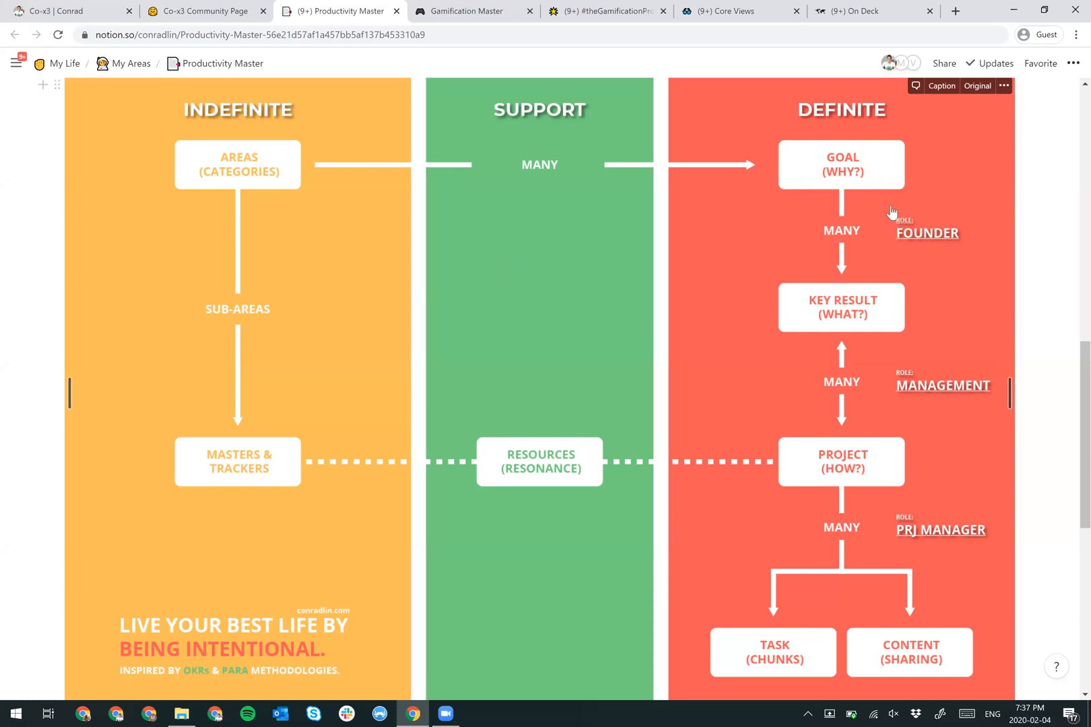
{"action": "mouse_move", "coordinate": [907, 213]}
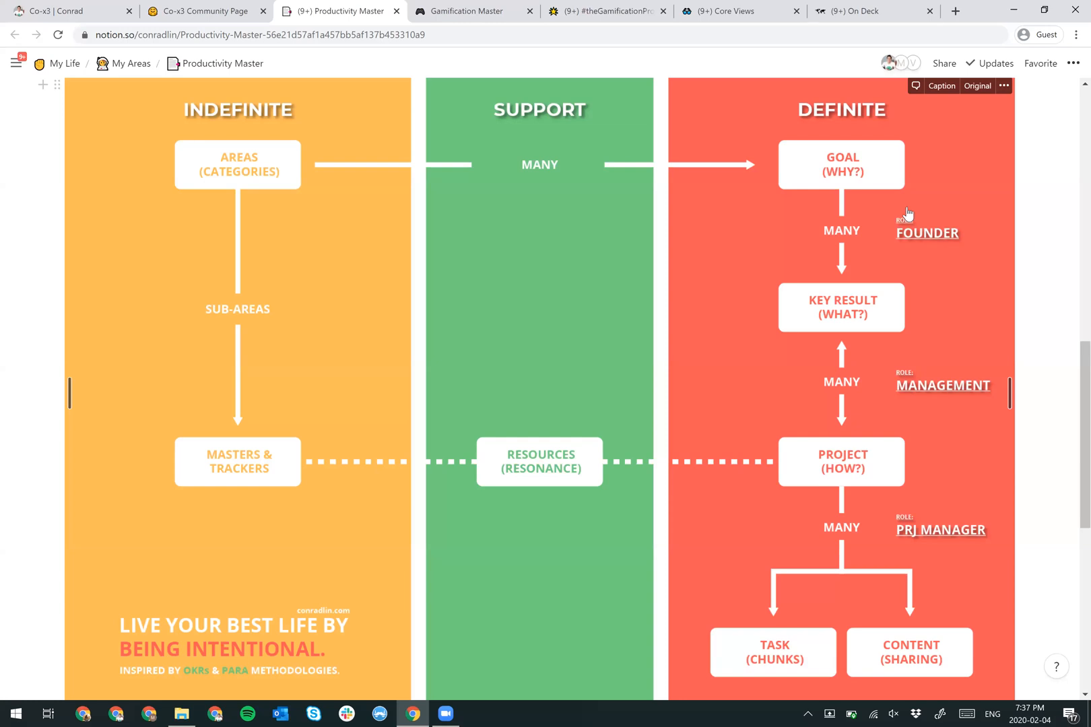
{"action": "mouse_move", "coordinate": [901, 369]}
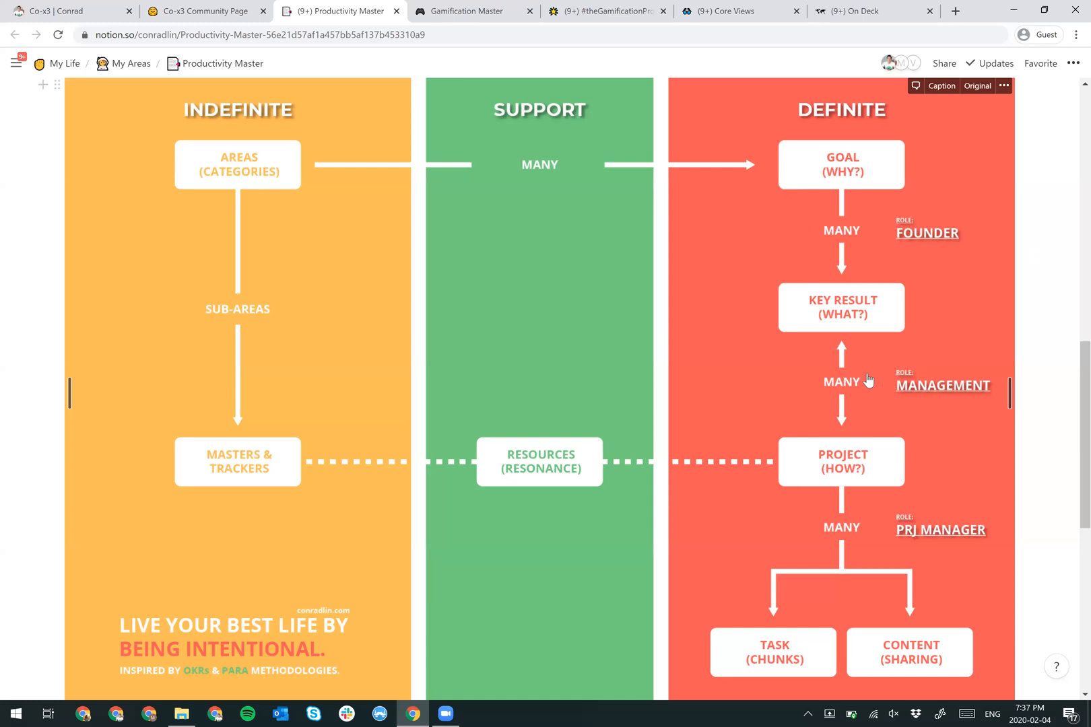
{"action": "scroll", "scroll_direction": "down", "scroll_amount": 3}
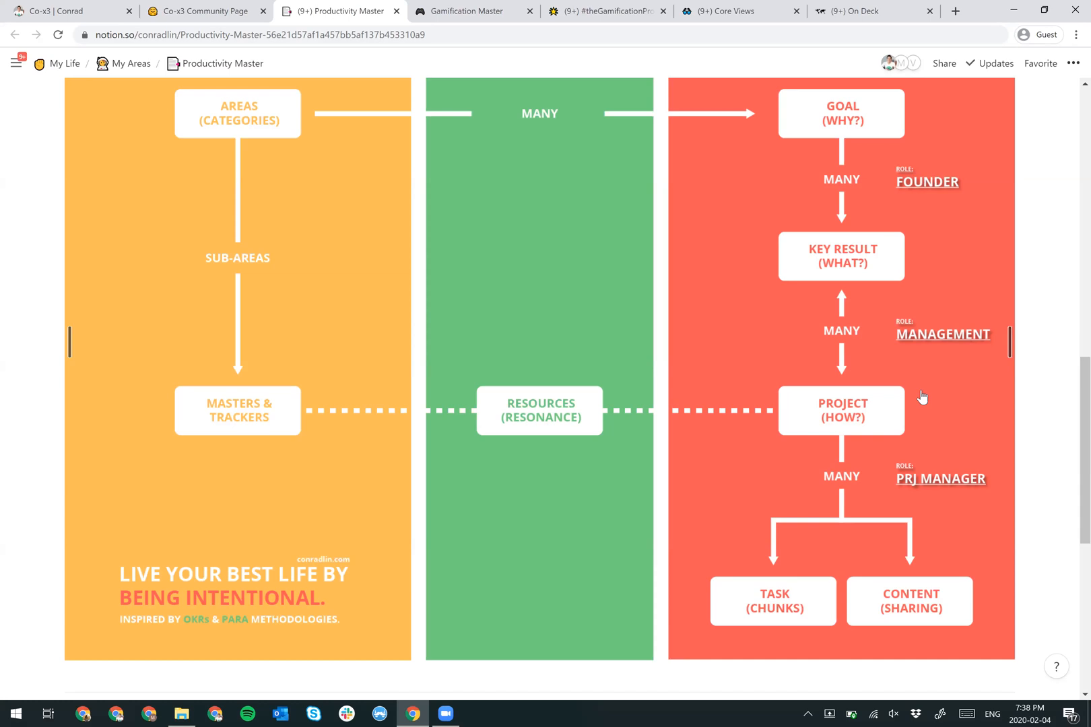
{"action": "mouse_move", "coordinate": [922, 391]}
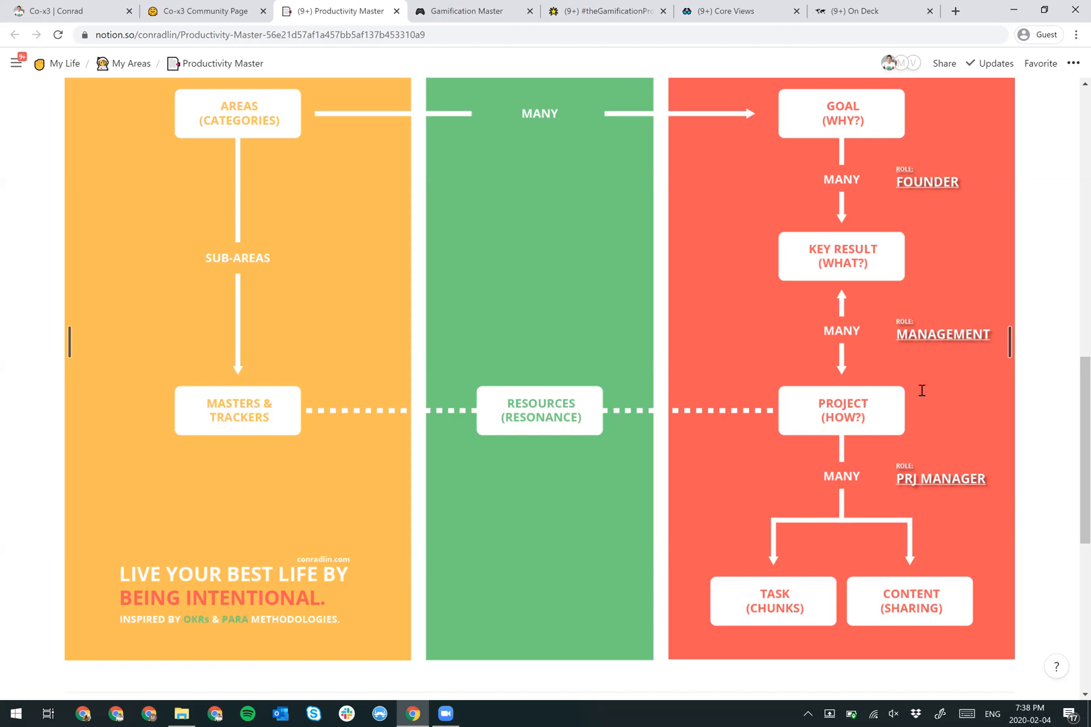
- Switch to the Gamification Master page and scroll to its Experience Points Rewards scheme
{"action": "left_click", "coordinate": [469, 11]}
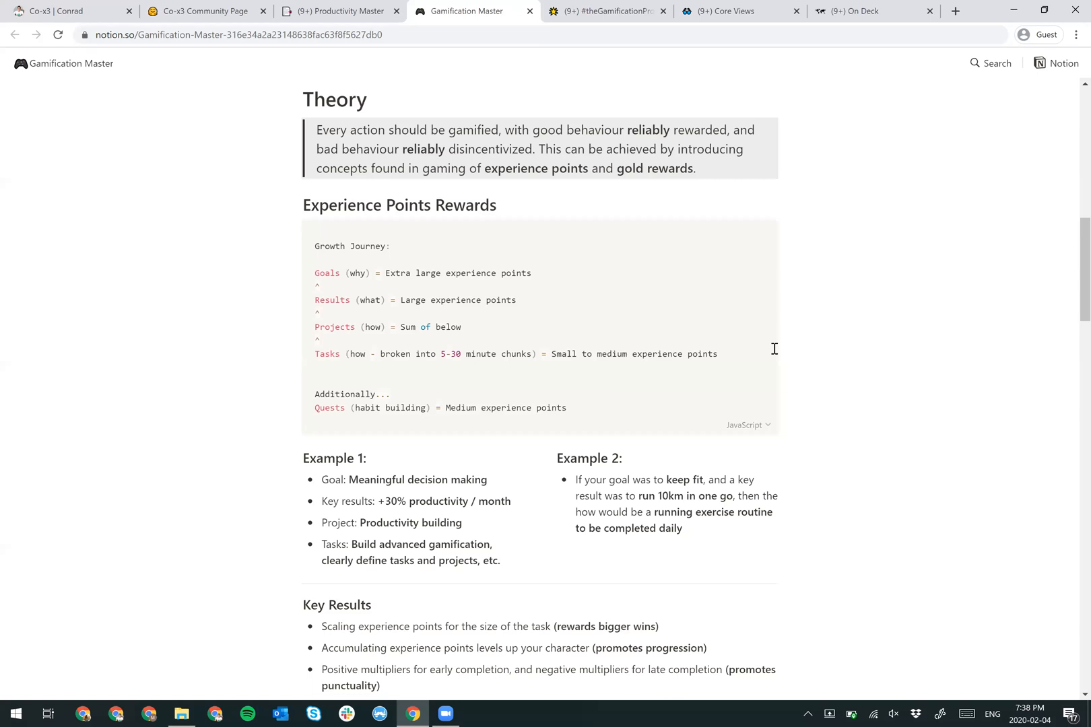
{"action": "mouse_move", "coordinate": [432, 274]}
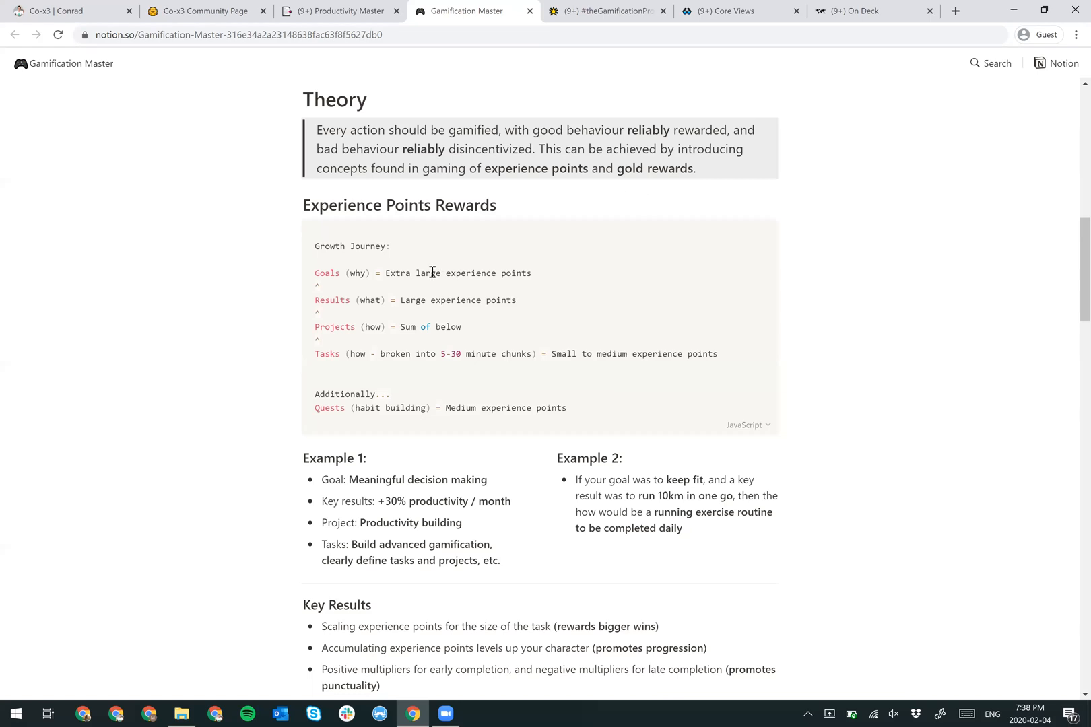
{"action": "scroll", "scroll_direction": "down", "scroll_amount": 3}
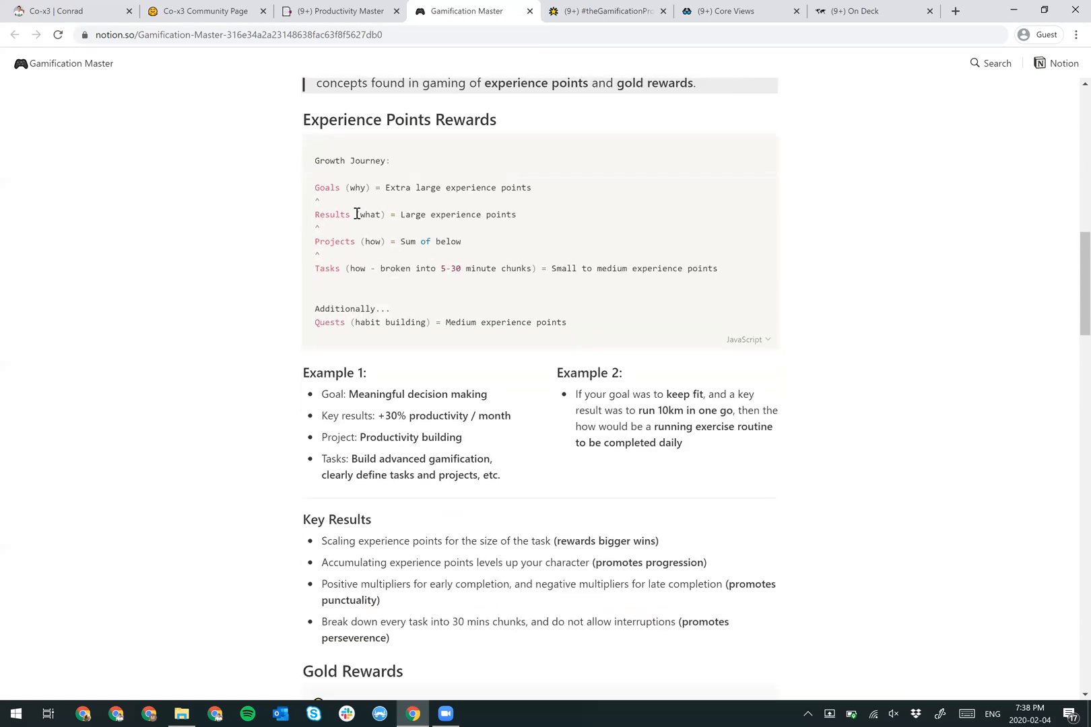
{"action": "mouse_move", "coordinate": [399, 268]}
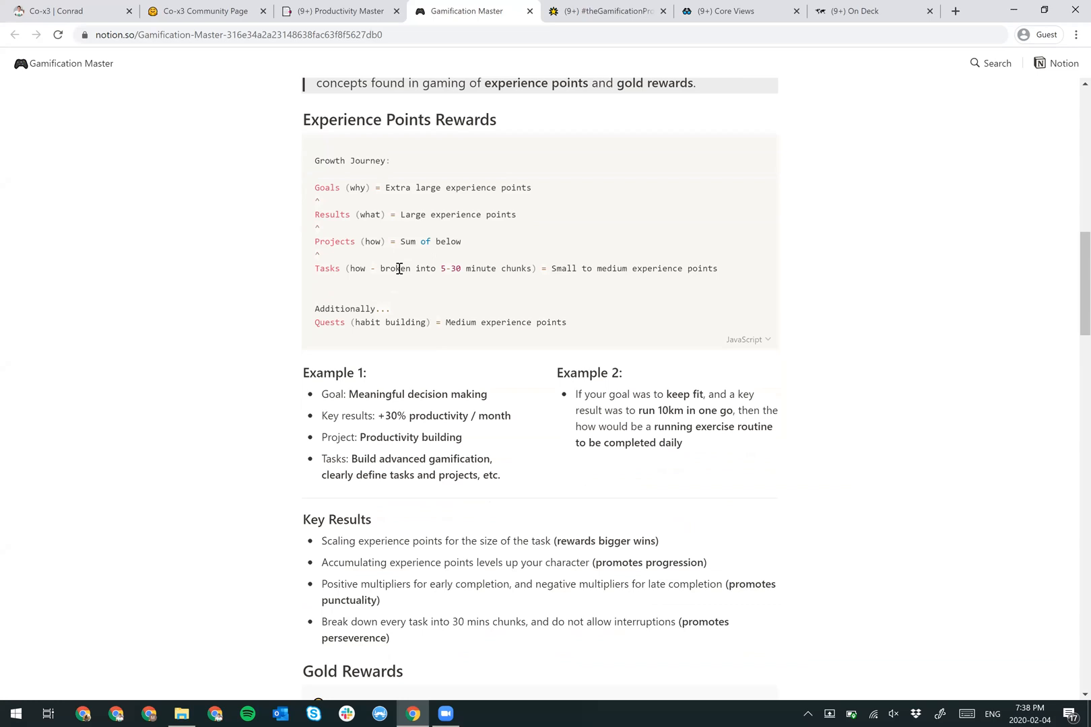
{"action": "mouse_move", "coordinate": [383, 214]}
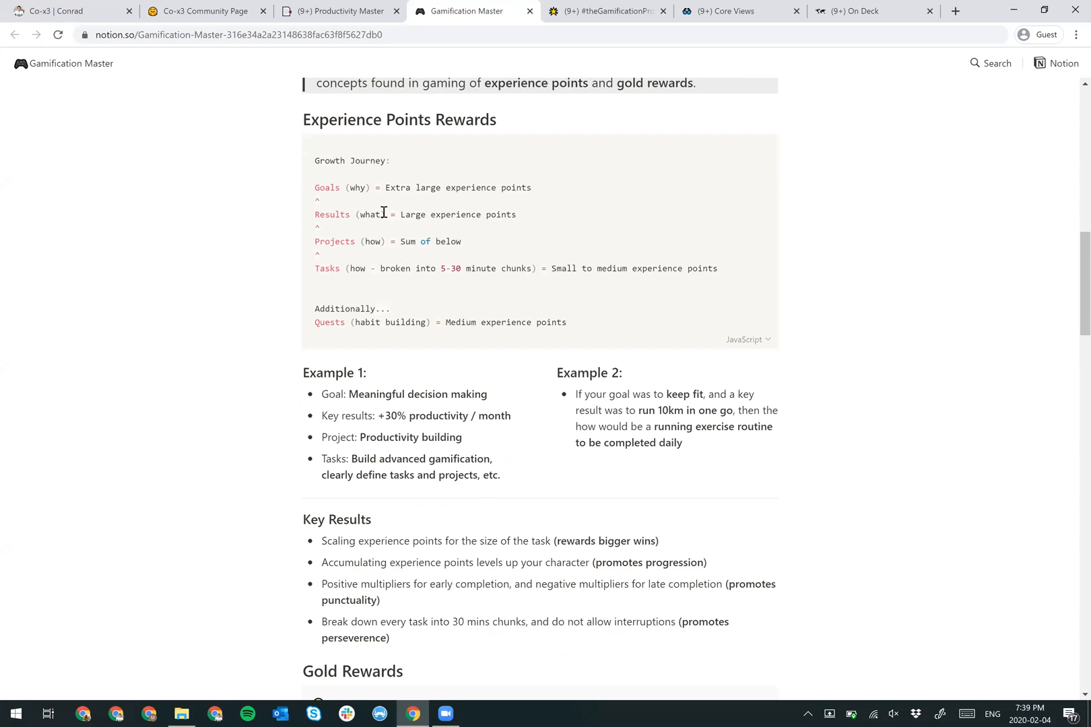
{"action": "mouse_move", "coordinate": [519, 386]}
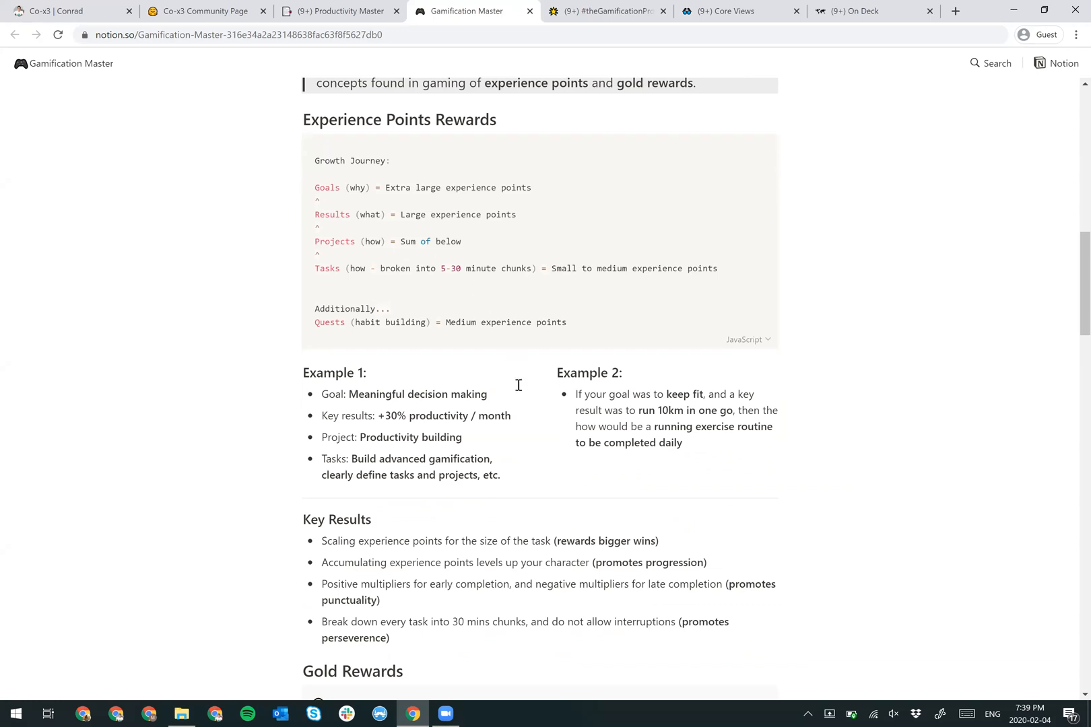
{"action": "scroll", "scroll_direction": "down", "scroll_amount": 3}
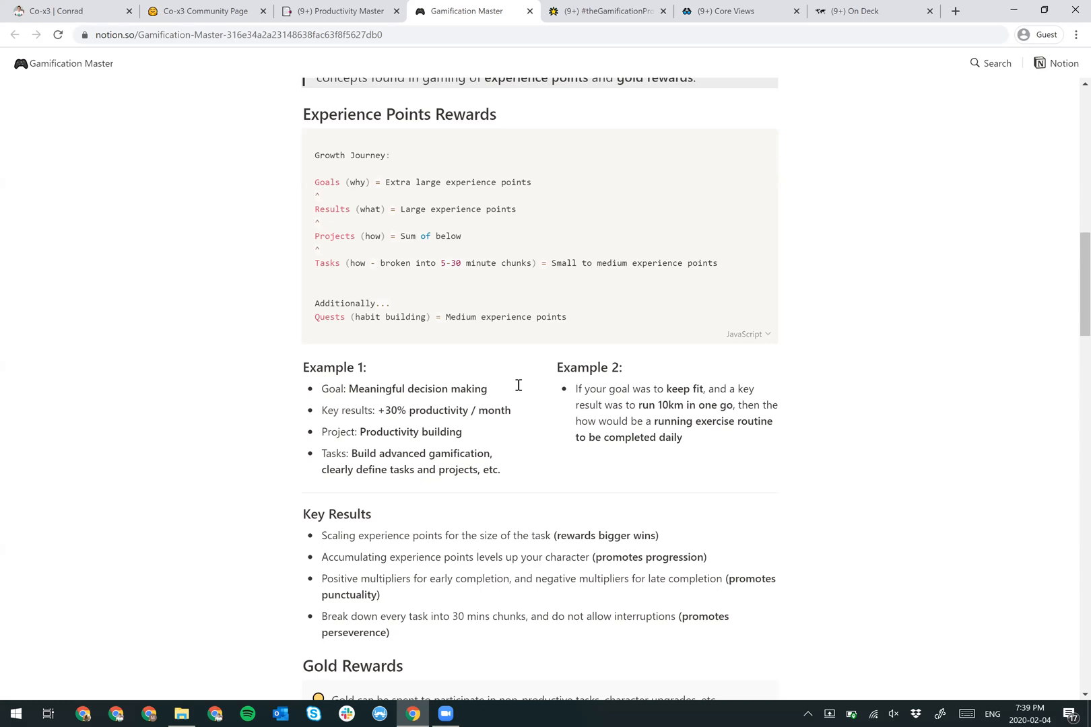
- Scroll through the Gamification Master examples and key results notes
{"action": "scroll", "scroll_direction": "down", "scroll_amount": 3}
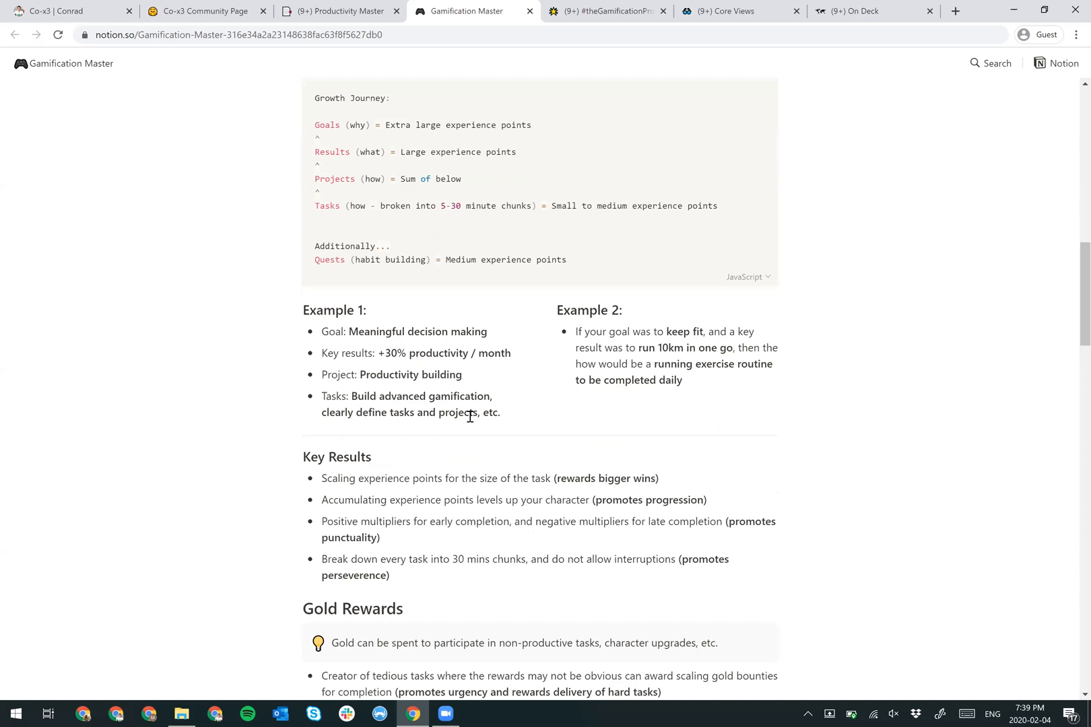
{"action": "mouse_move", "coordinate": [334, 484]}
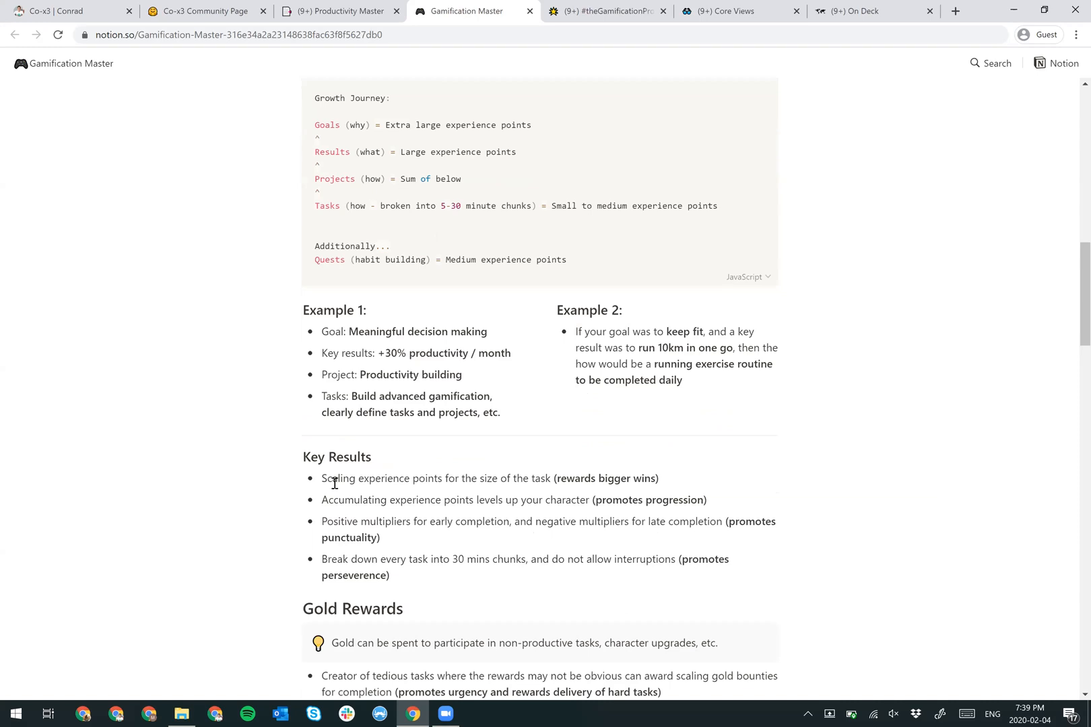
{"action": "scroll", "scroll_direction": "down", "scroll_amount": 3}
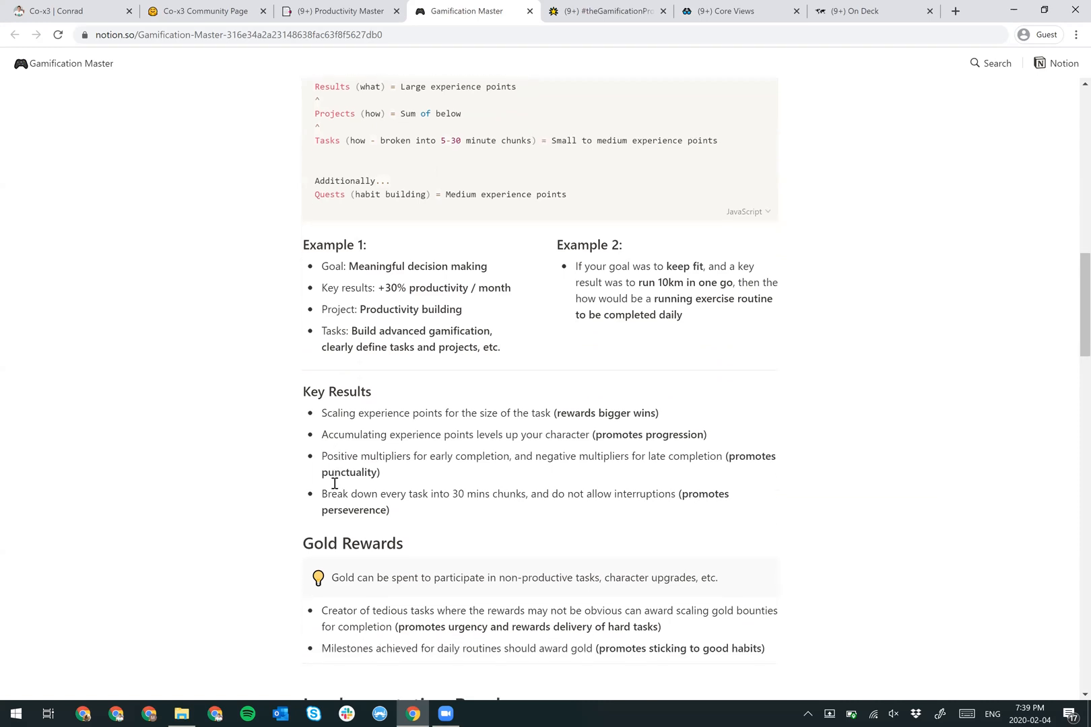
{"action": "scroll", "scroll_direction": "down", "scroll_amount": 3}
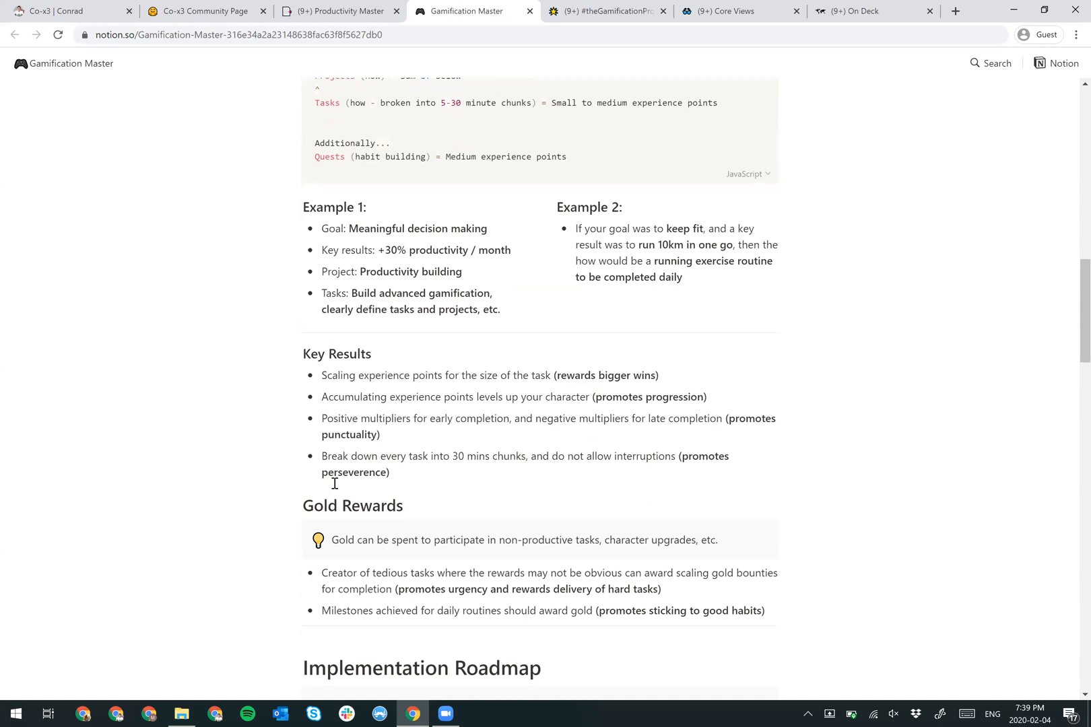
{"action": "scroll", "scroll_direction": "down", "scroll_amount": 3}
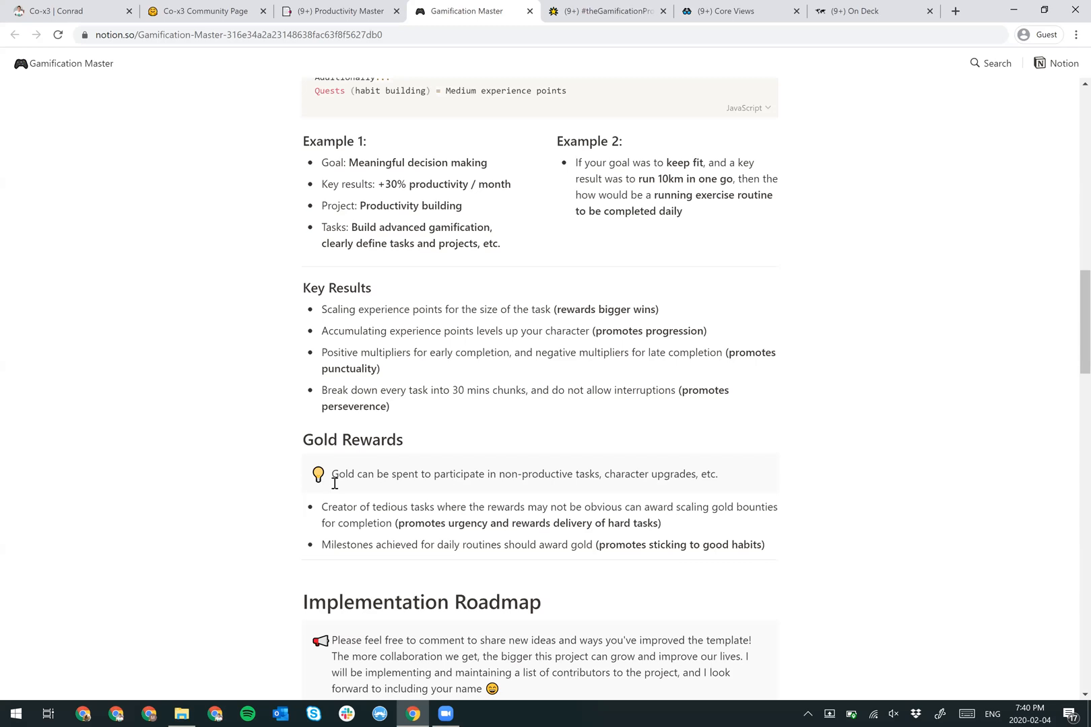
{"action": "mouse_move", "coordinate": [439, 527]}
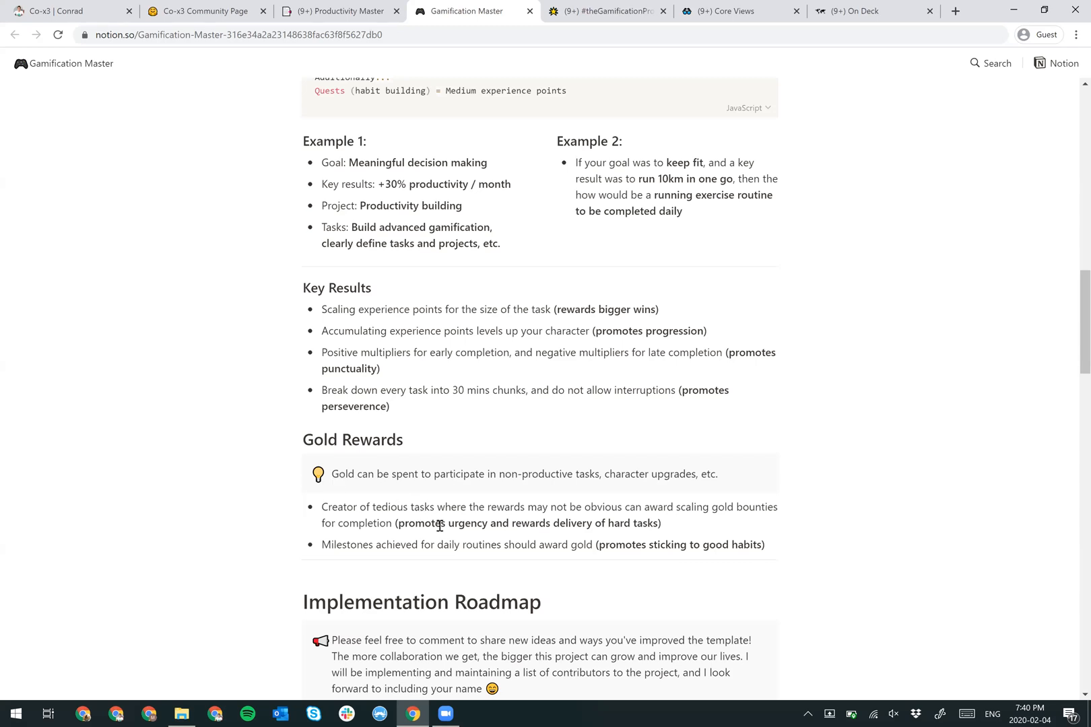
{"action": "mouse_move", "coordinate": [517, 544]}
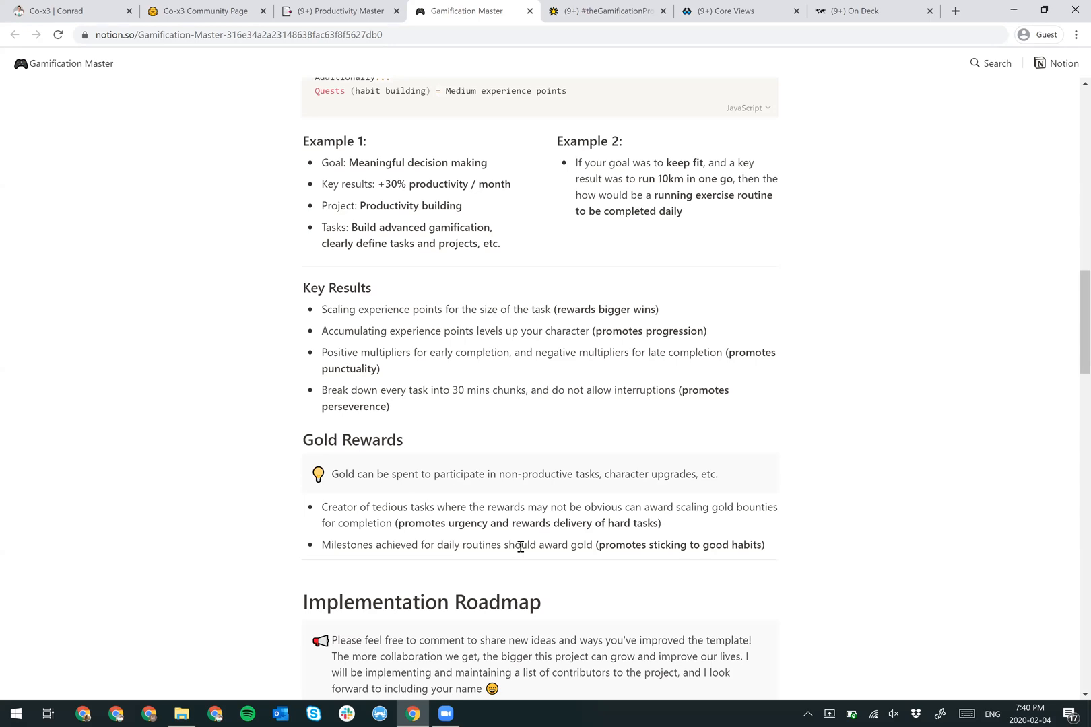
{"action": "mouse_move", "coordinate": [552, 552]}
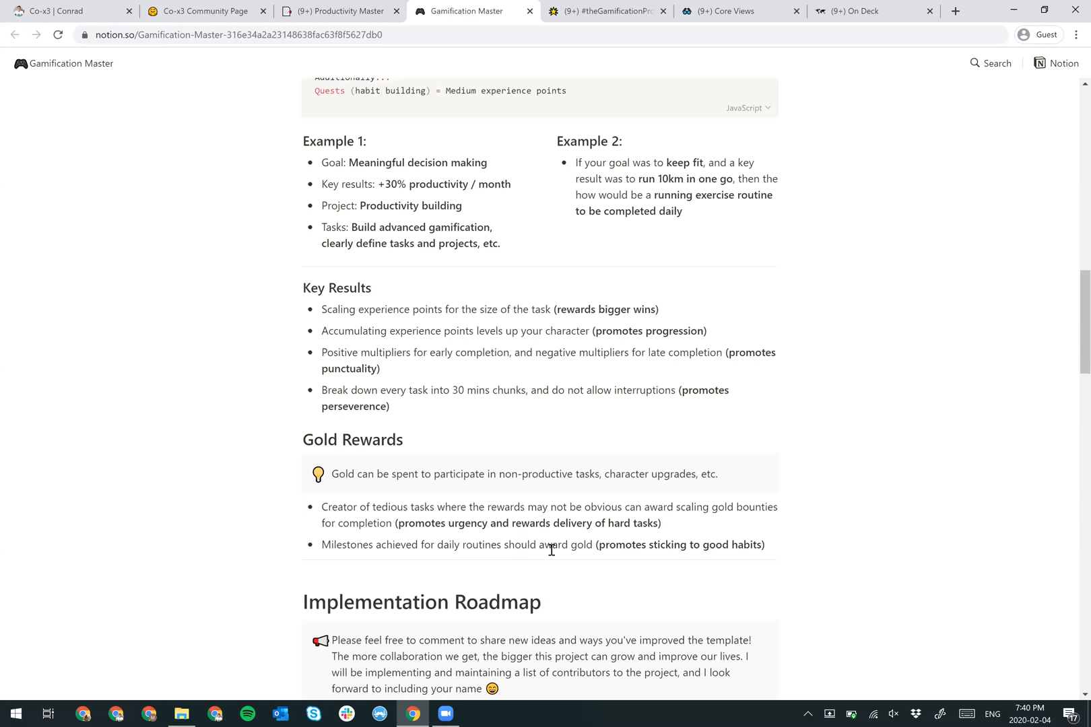
{"action": "mouse_move", "coordinate": [600, 564]}
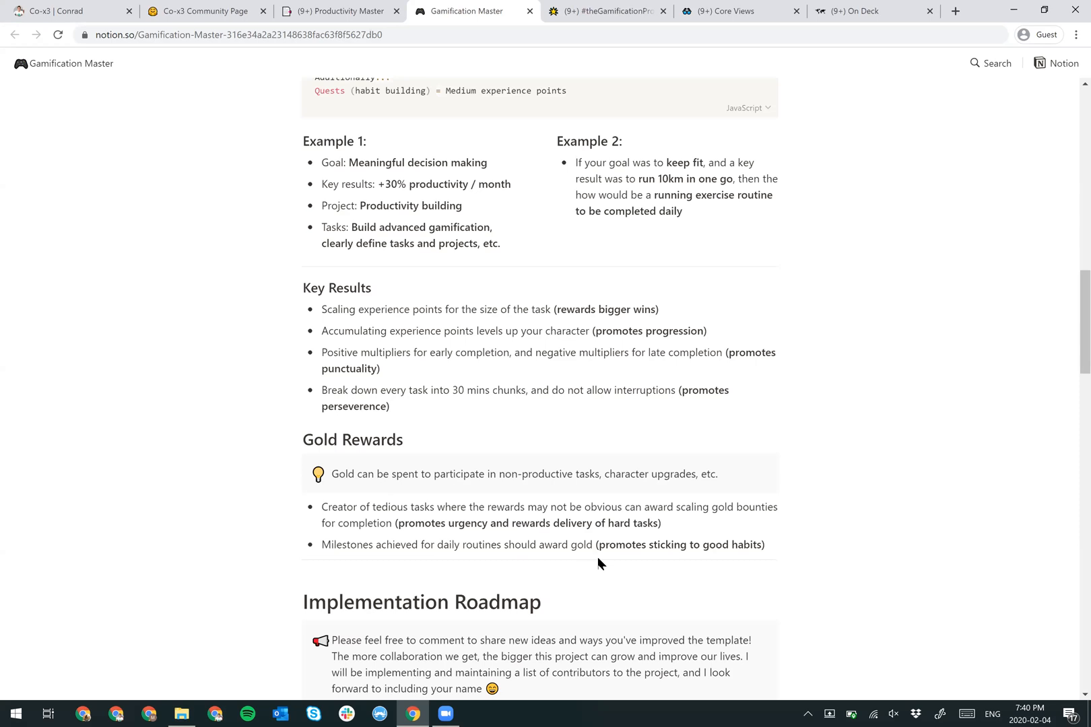
- Switch to the #theGamificationProject (Enhanced) page with its Leaderboard and Item Shop
{"action": "left_click", "coordinate": [611, 11]}
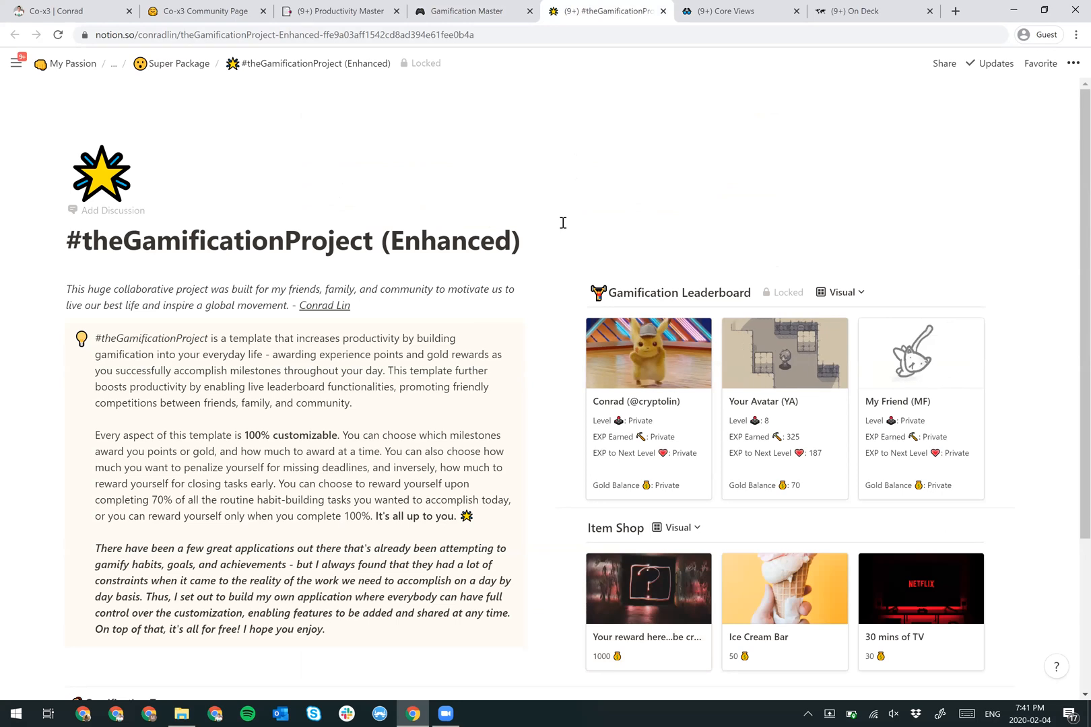
- Review the Enhanced template's leaderboard and item shop, then switch to the Core Views page
{"action": "scroll", "scroll_direction": "down", "scroll_amount": 3}
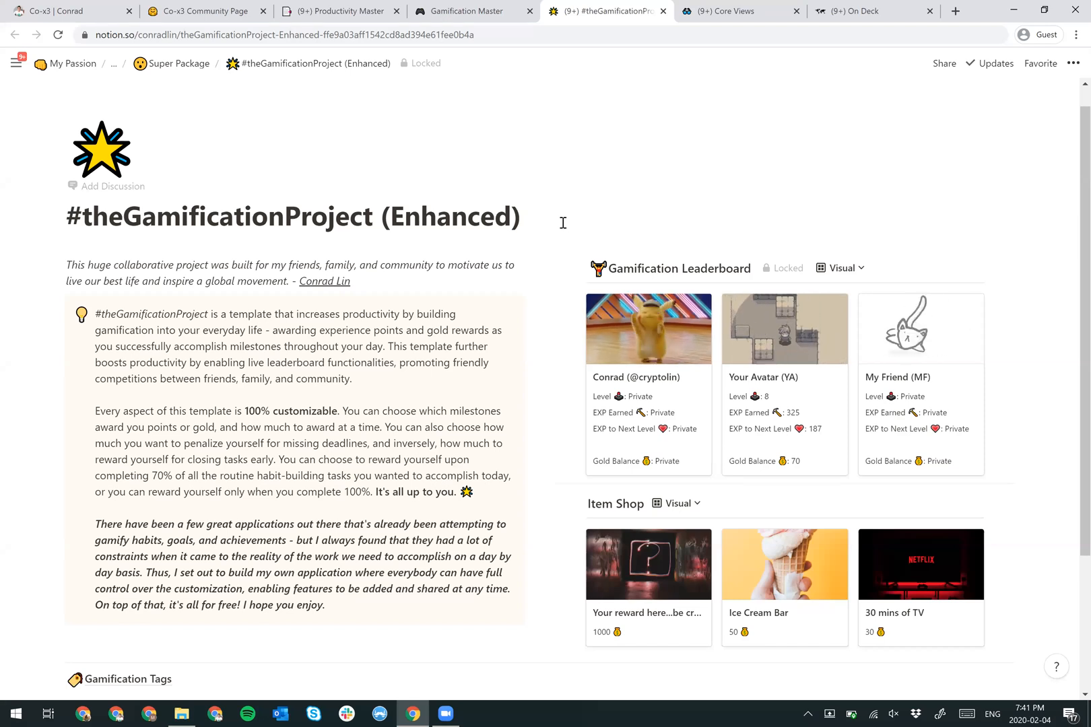
{"action": "mouse_move", "coordinate": [821, 373]}
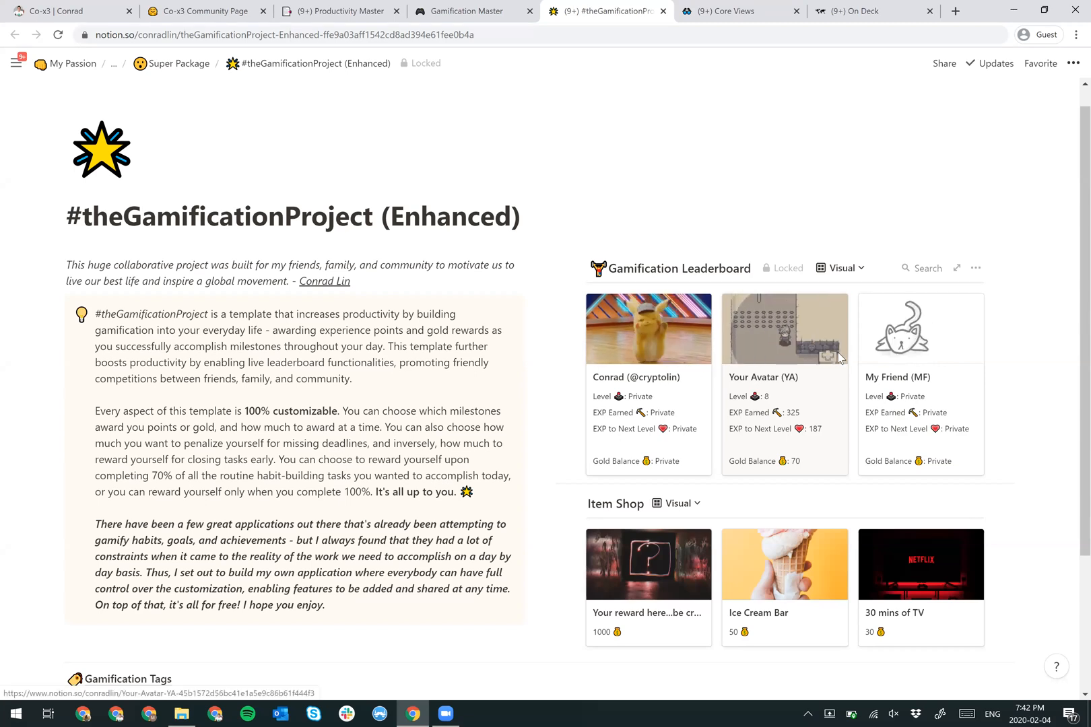
{"action": "scroll", "scroll_direction": "down", "scroll_amount": 3}
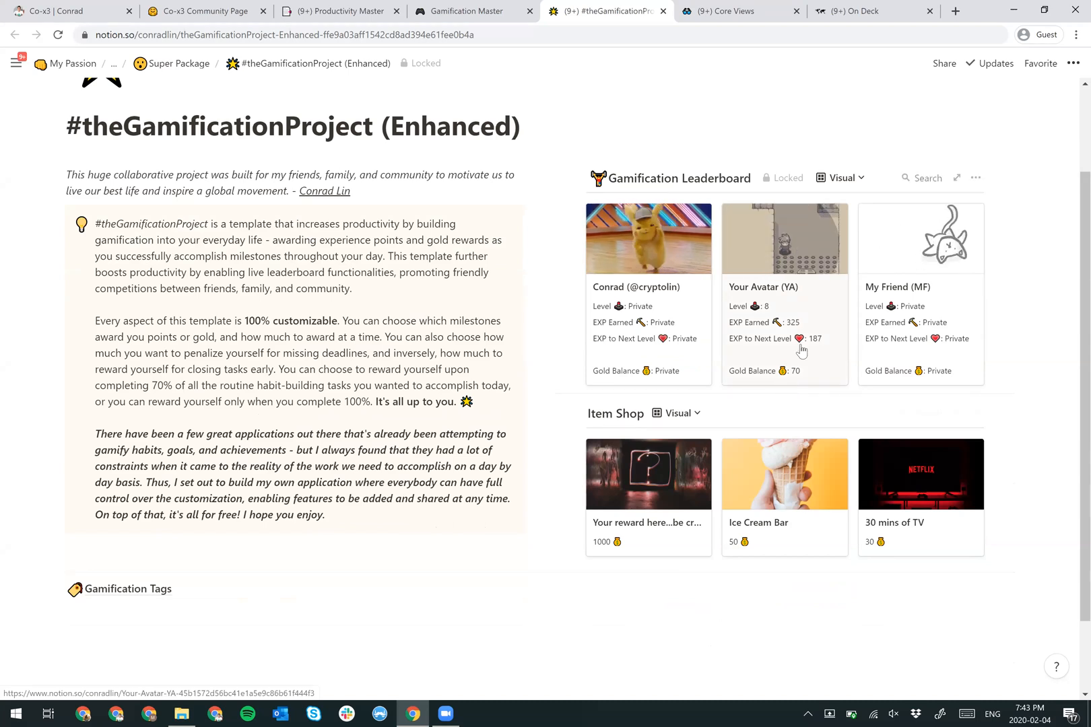
{"action": "left_click", "coordinate": [730, 11]}
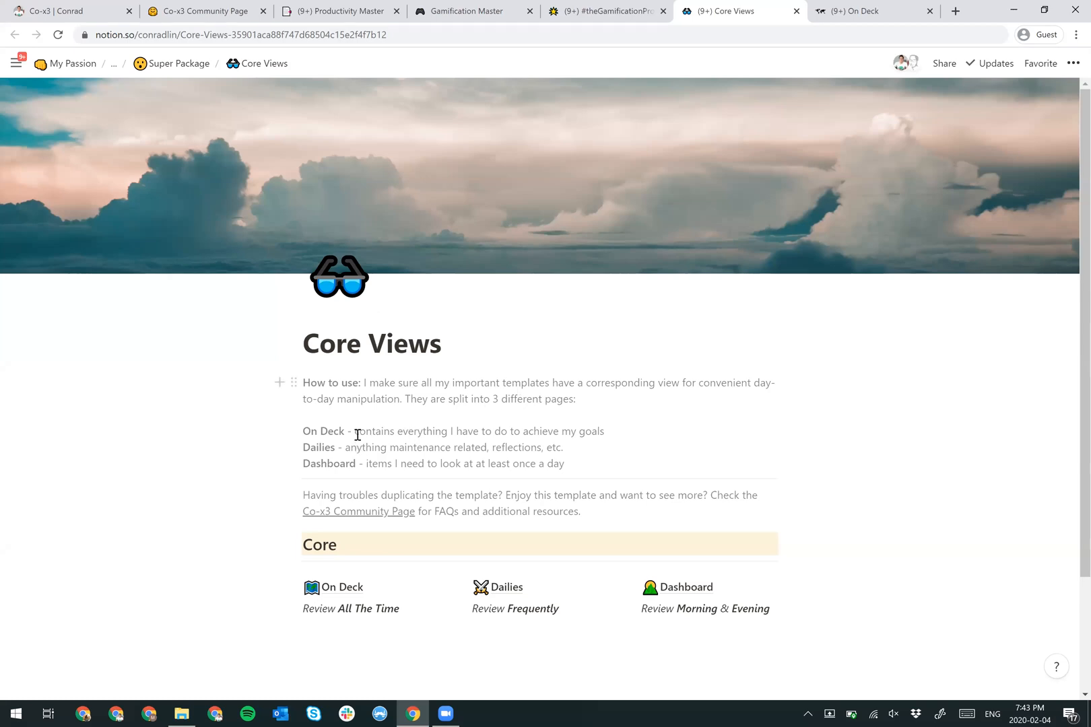
- Open the On Deck page showing its Areas, Goals, Key Results, Projects and Tasks sections
{"action": "left_click_drag", "start_coordinate": [354, 431], "coordinate": [604, 431]}
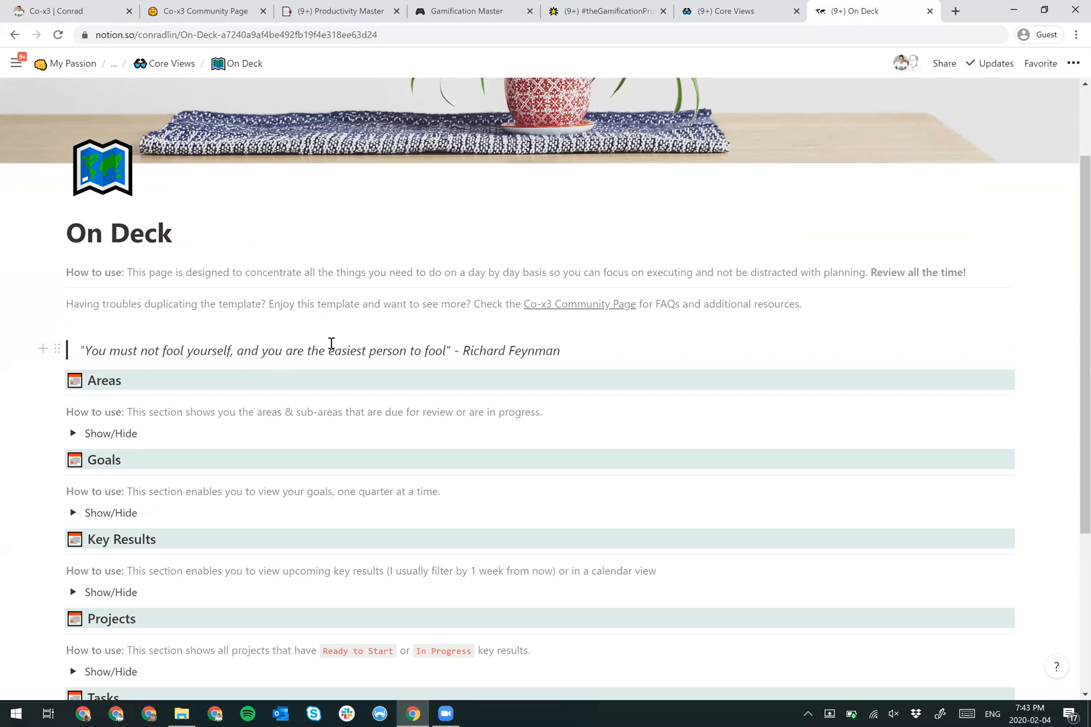
- Expand the Goals section to show the Success Plan board on Q2 2020 with the Family goal
{"action": "scroll", "scroll_direction": "down", "scroll_amount": 3}
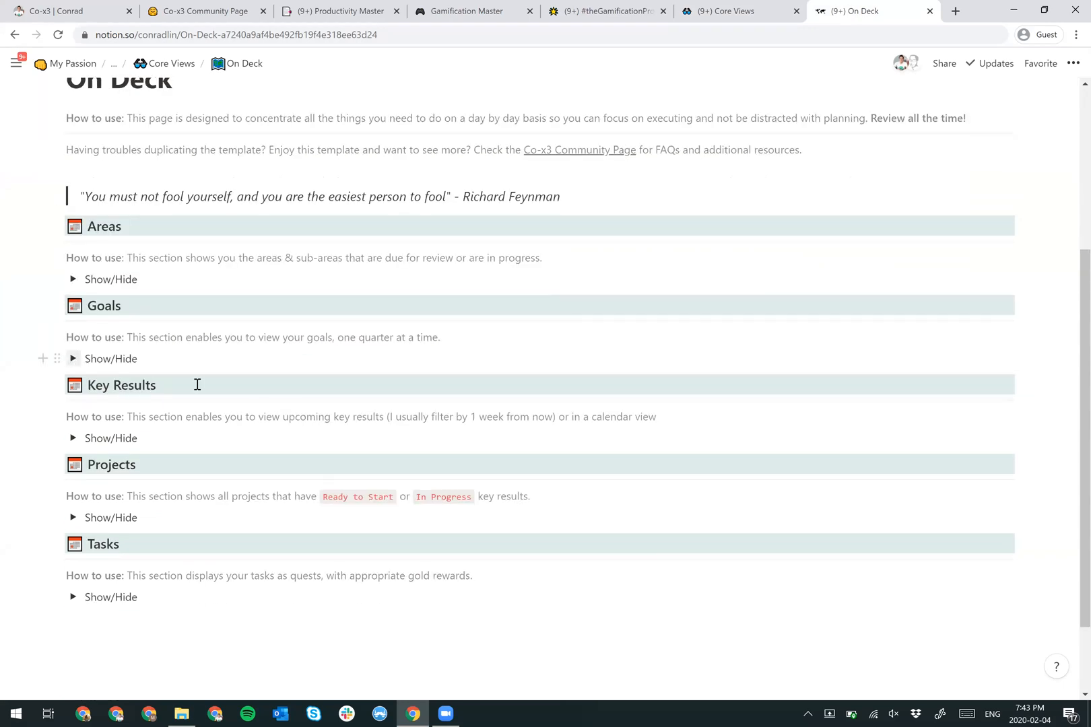
{"action": "left_click", "coordinate": [74, 358]}
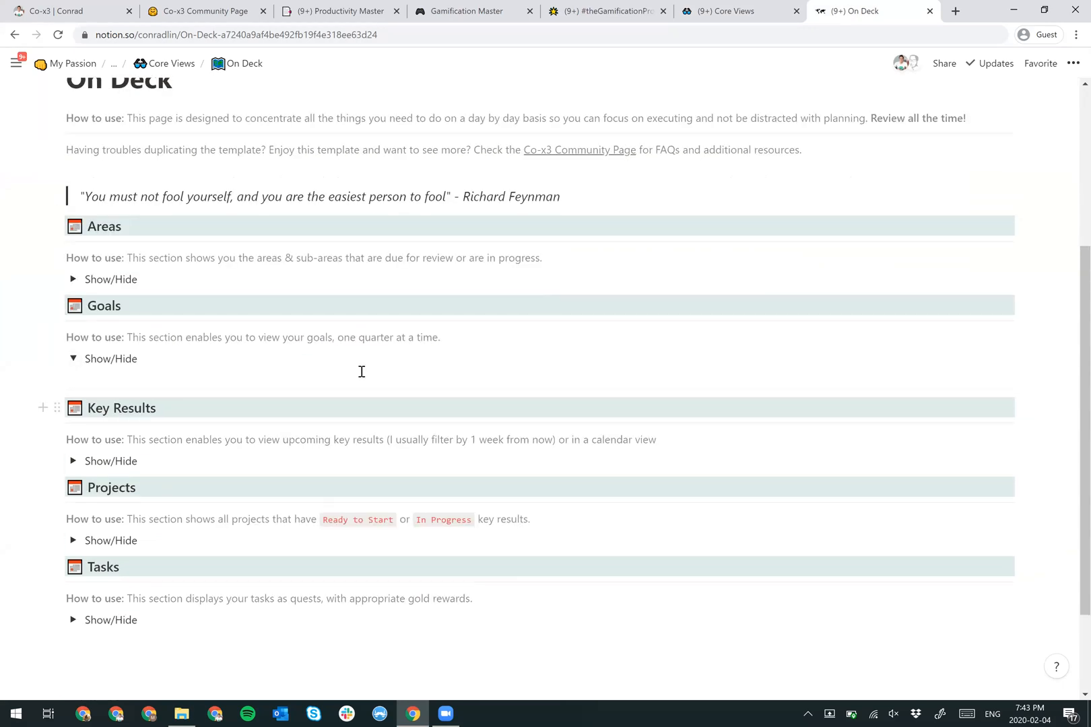
{"action": "left_click", "coordinate": [74, 360]}
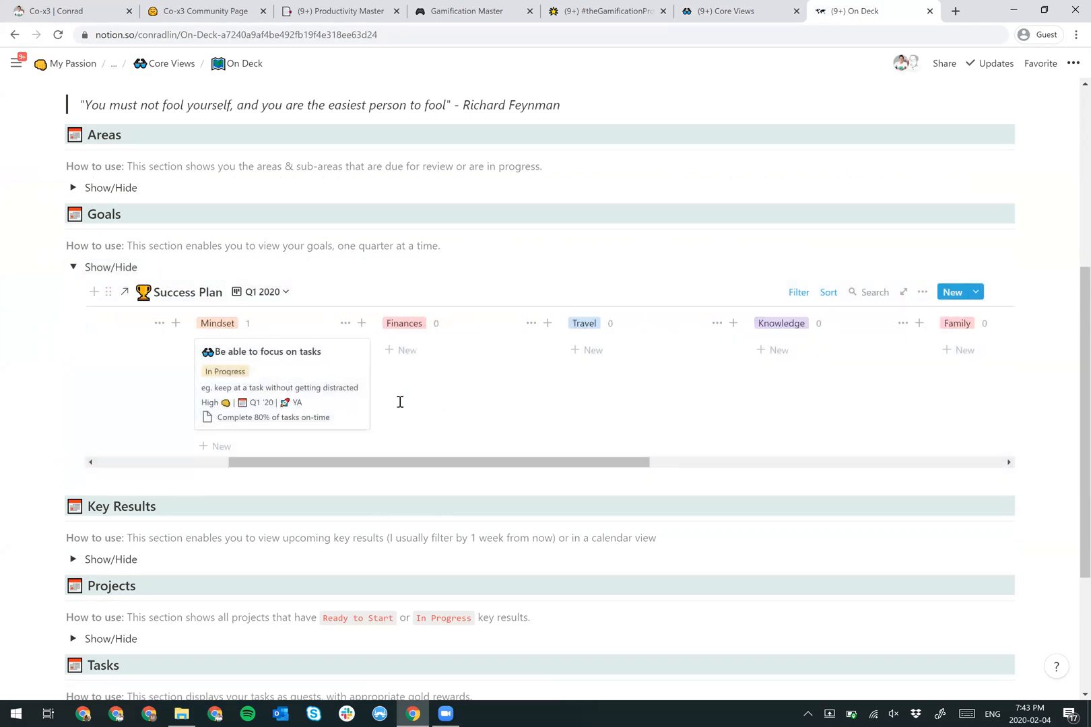
{"action": "mouse_move", "coordinate": [283, 388]}
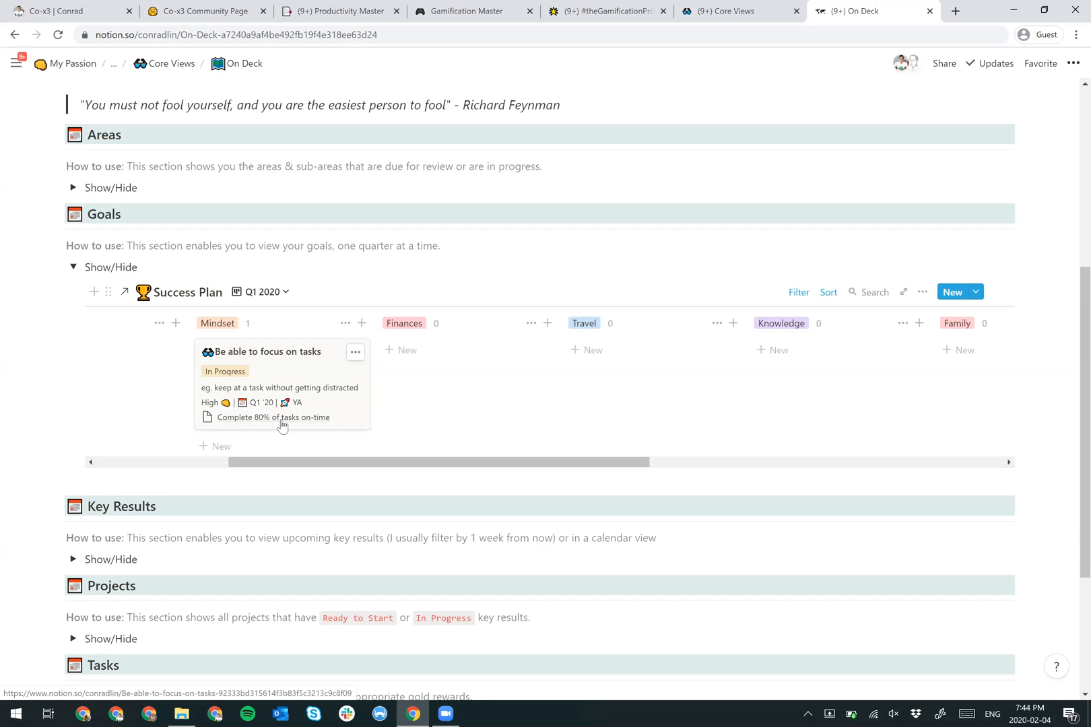
{"action": "mouse_move", "coordinate": [303, 420]}
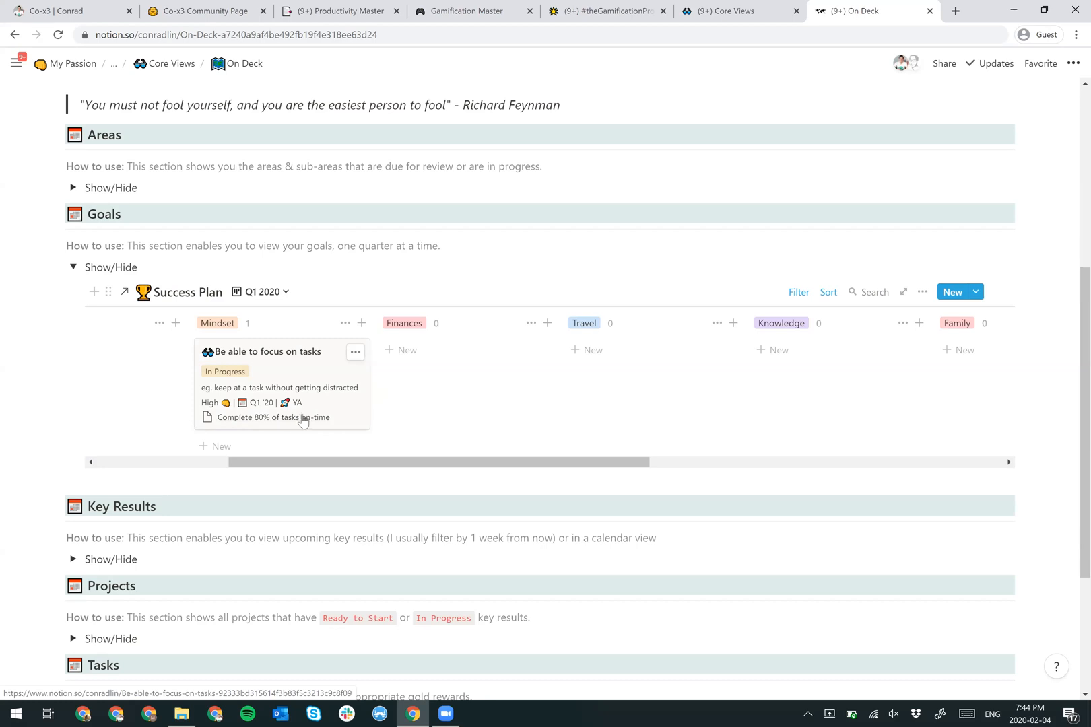
{"action": "mouse_move", "coordinate": [290, 408]}
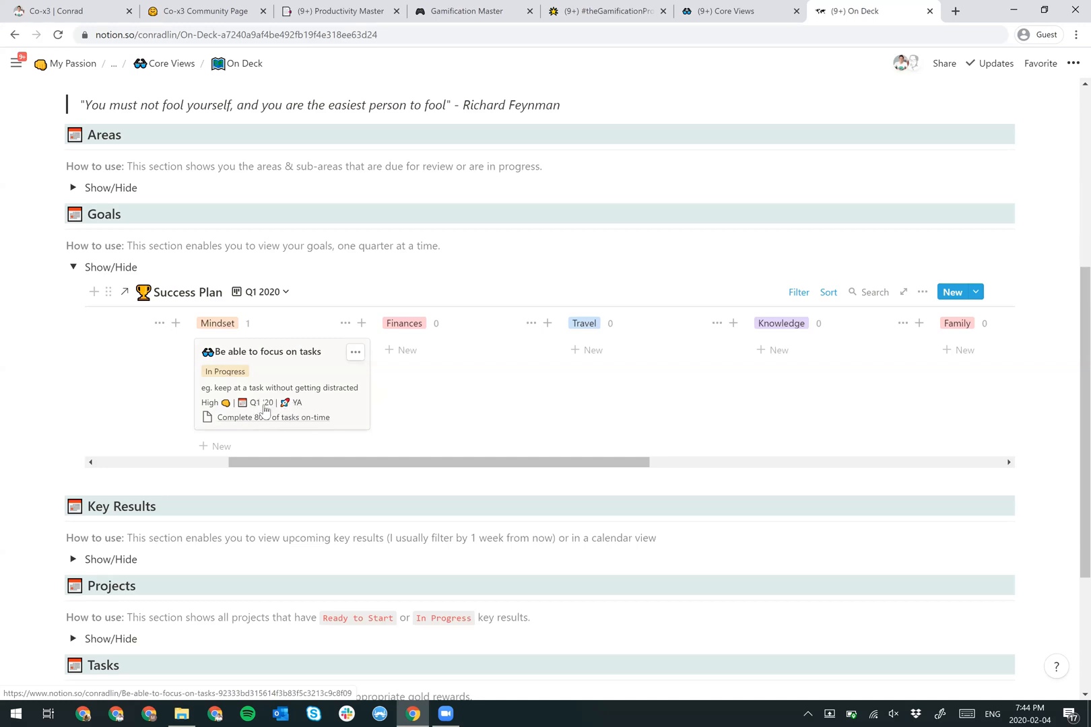
{"action": "mouse_move", "coordinate": [218, 412]}
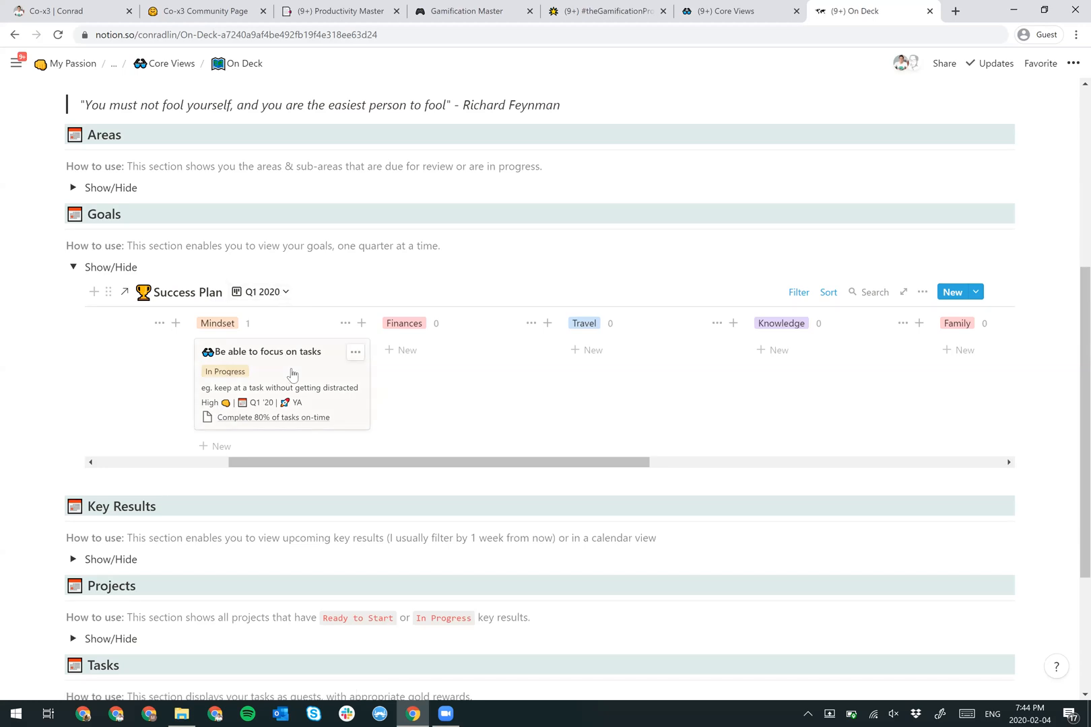
{"action": "left_click", "coordinate": [283, 351]}
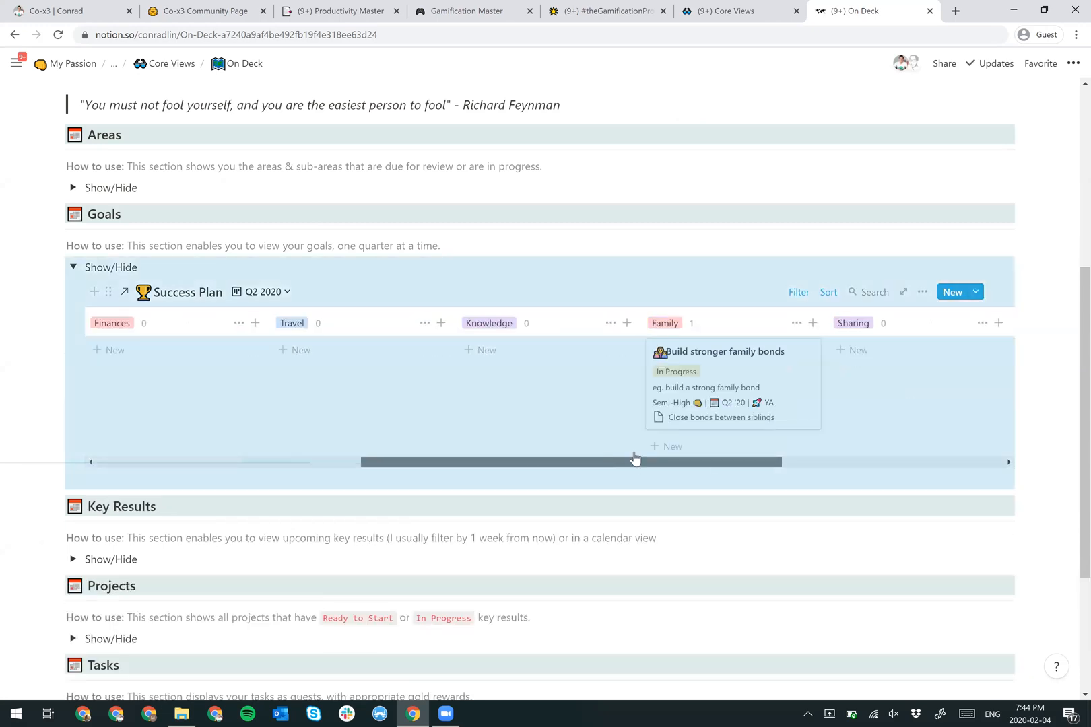
- Check the board's sort settings, then switch the Success Plan board to the Q1 2020 view
{"action": "scroll", "scroll_direction": "right", "scroll_amount": 3}
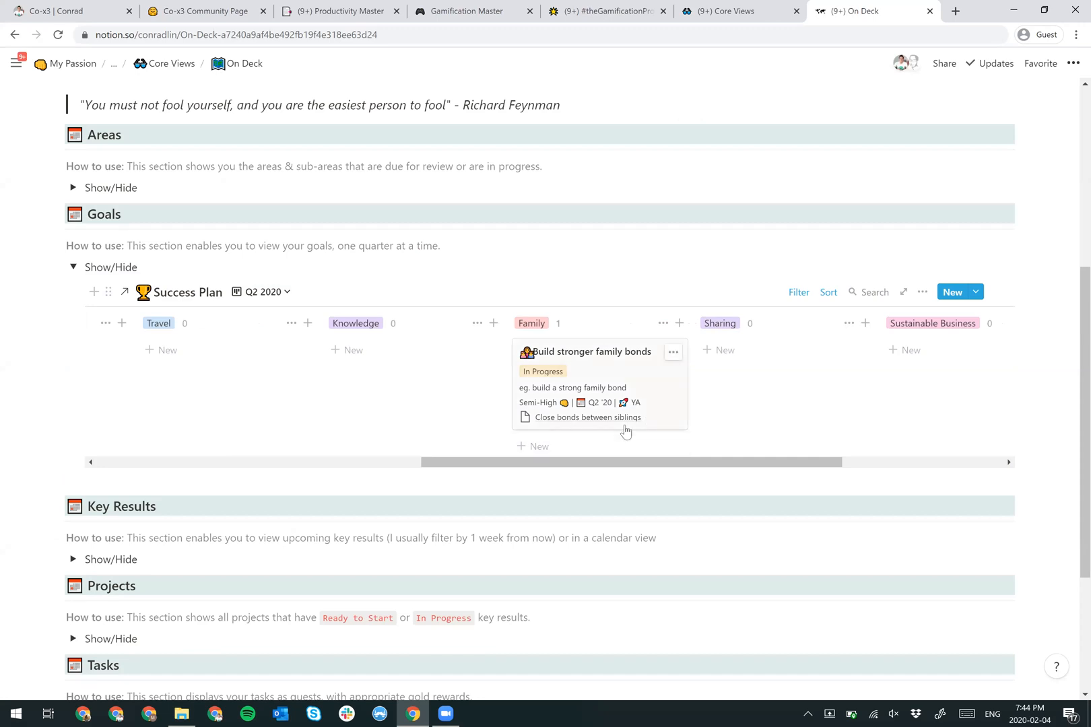
{"action": "mouse_move", "coordinate": [307, 326]}
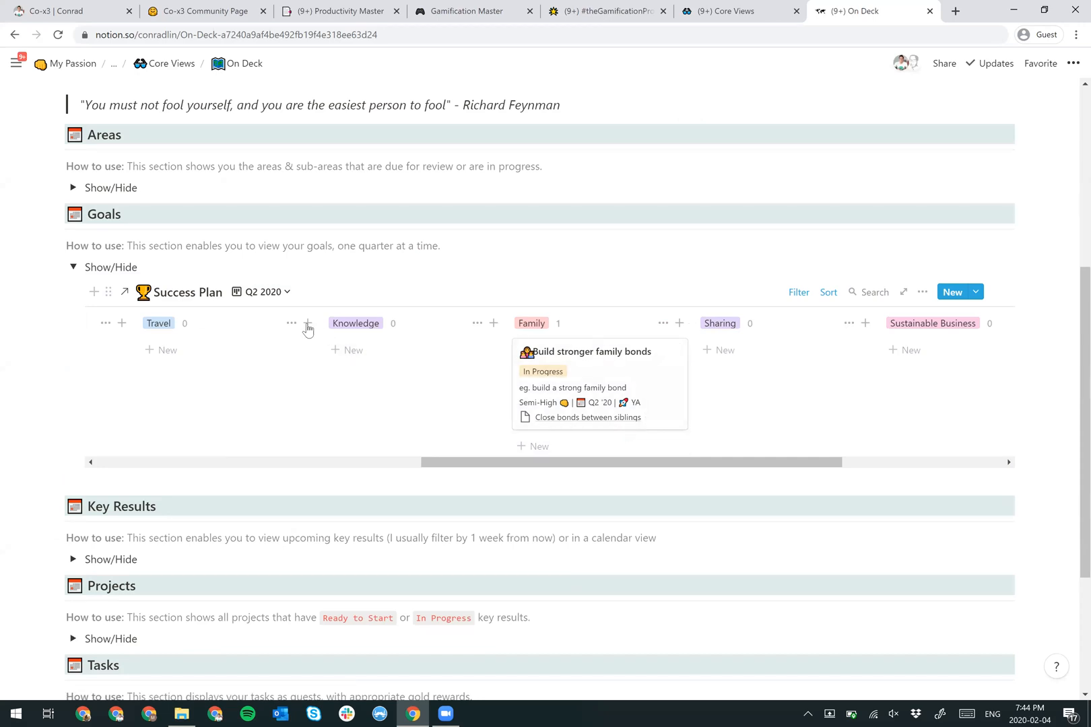
{"action": "mouse_move", "coordinate": [844, 311]}
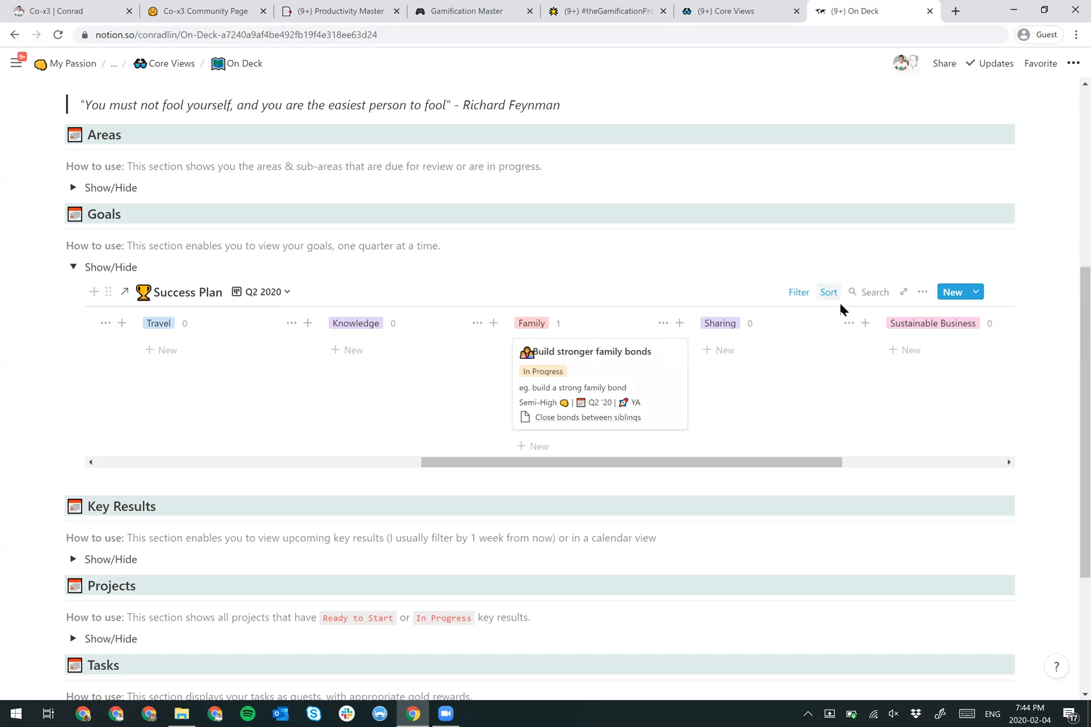
{"action": "left_click", "coordinate": [828, 293]}
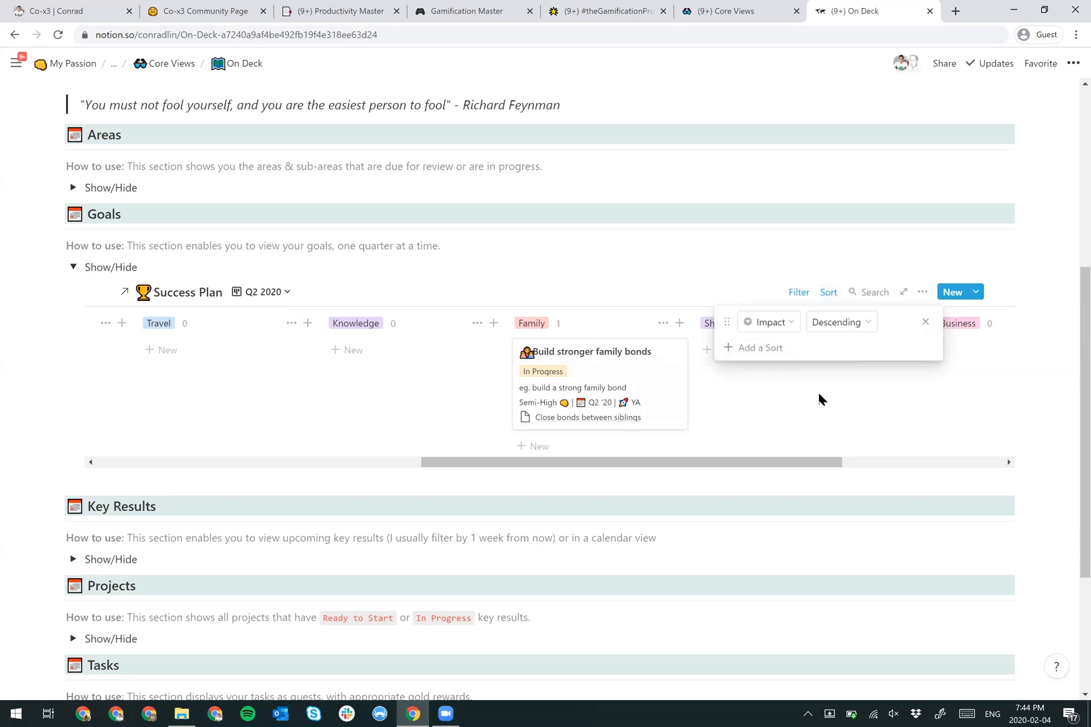
{"action": "left_click", "coordinate": [819, 399]}
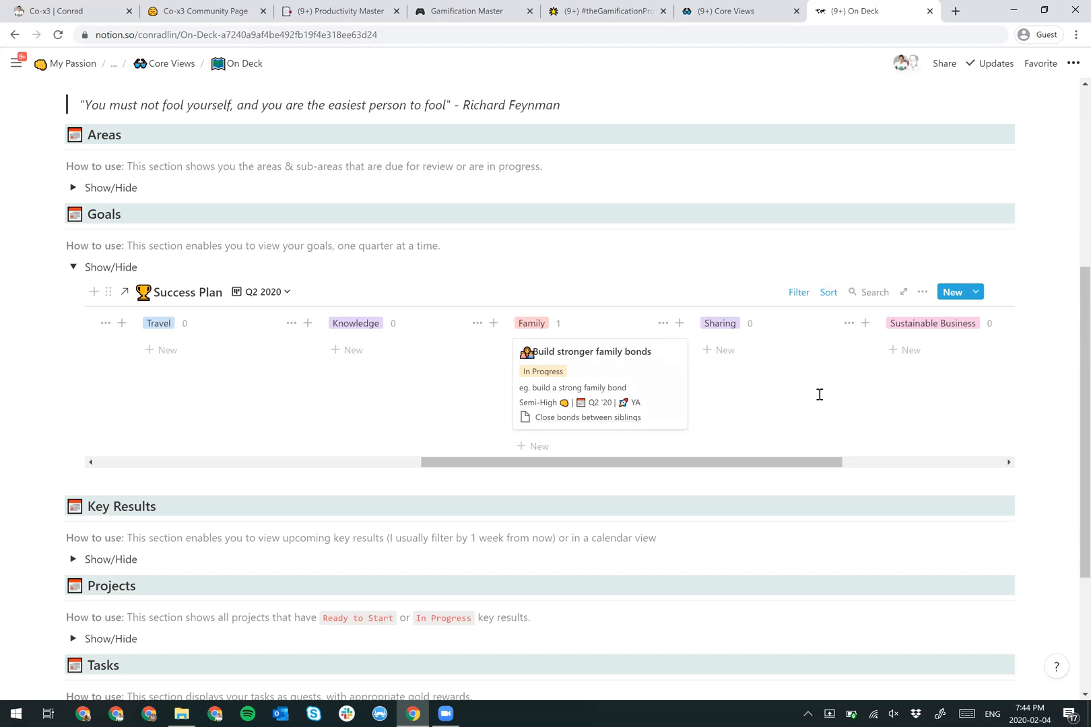
{"action": "mouse_move", "coordinate": [584, 369]}
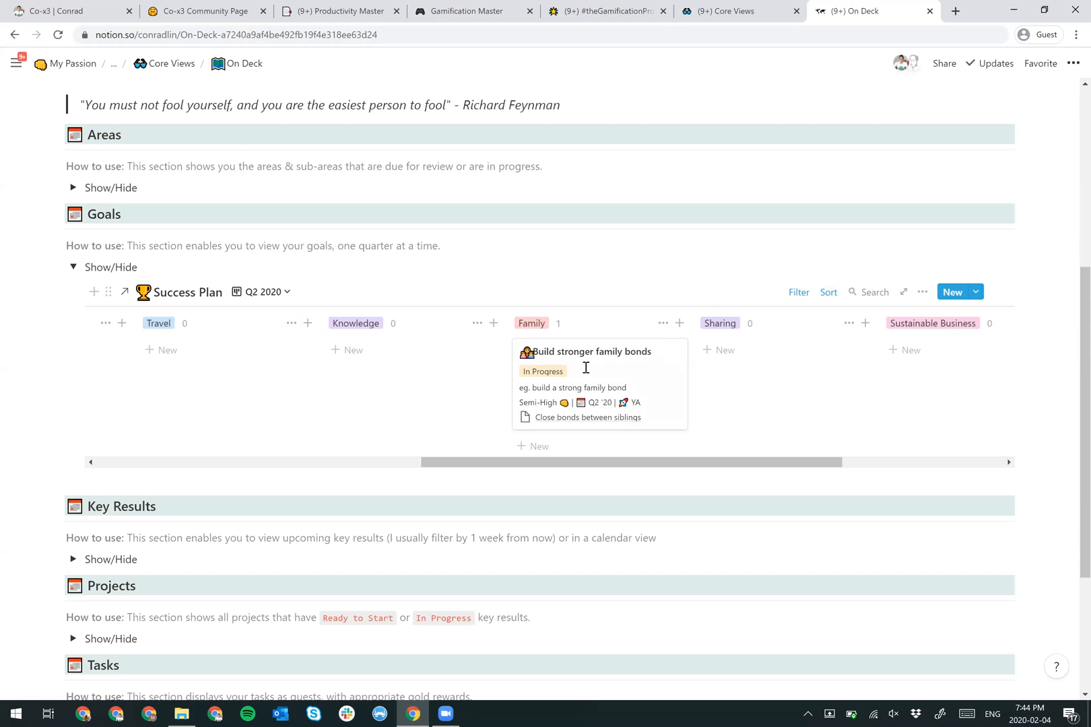
{"action": "left_click", "coordinate": [265, 292]}
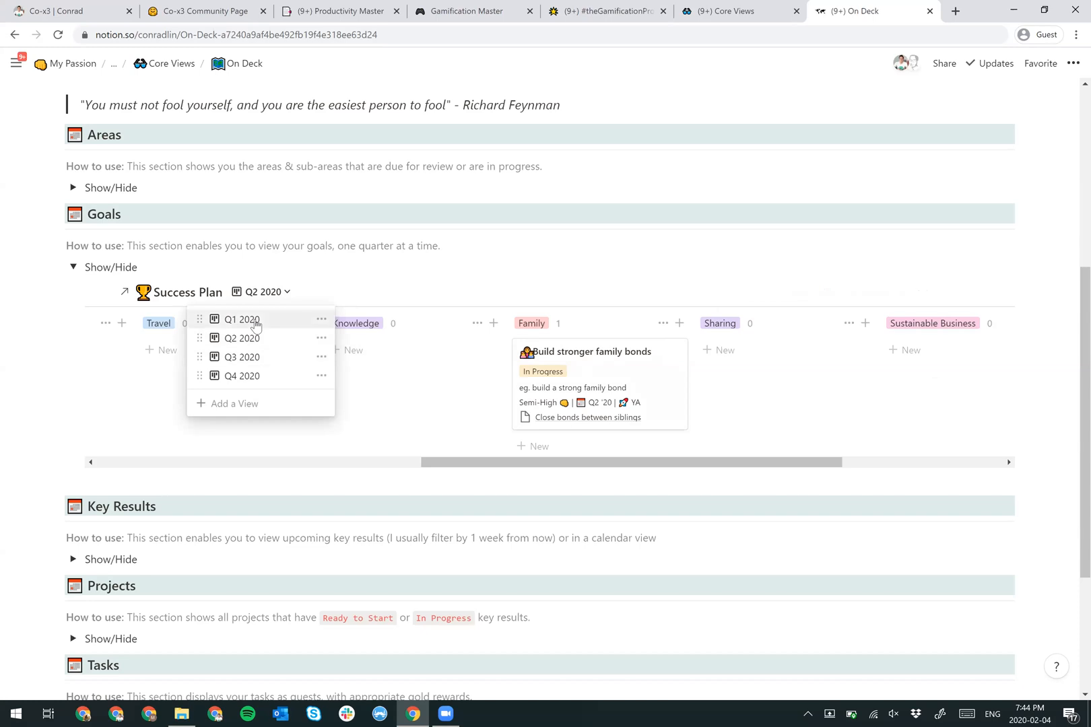
{"action": "left_click", "coordinate": [241, 319]}
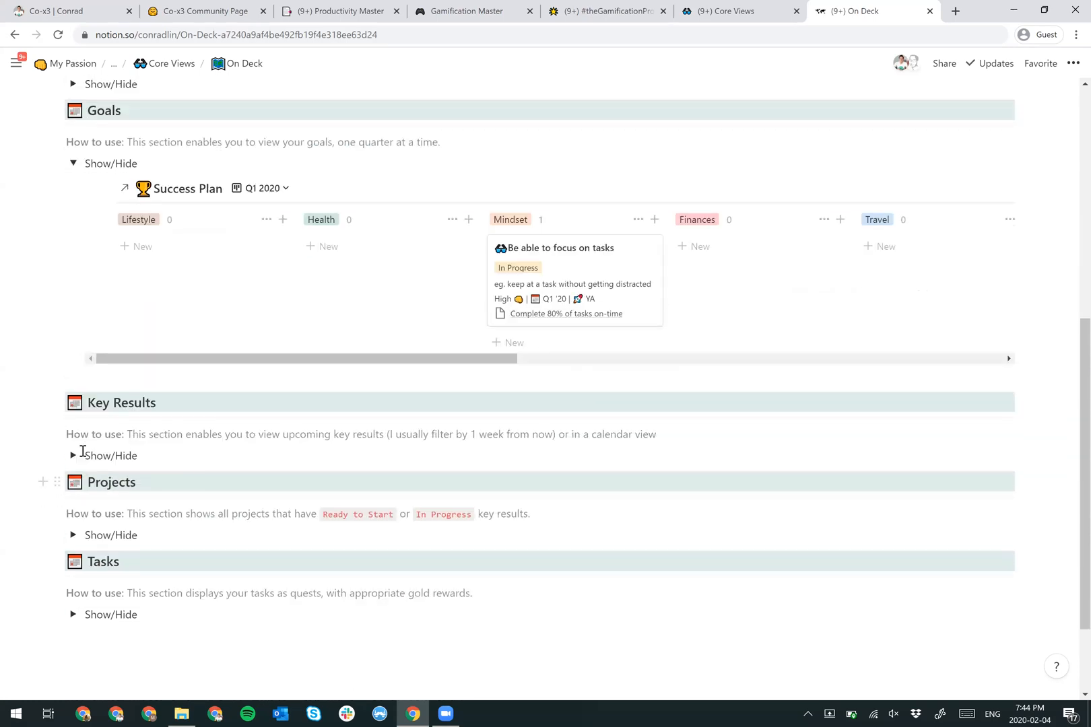
{"action": "mouse_move", "coordinate": [236, 450]}
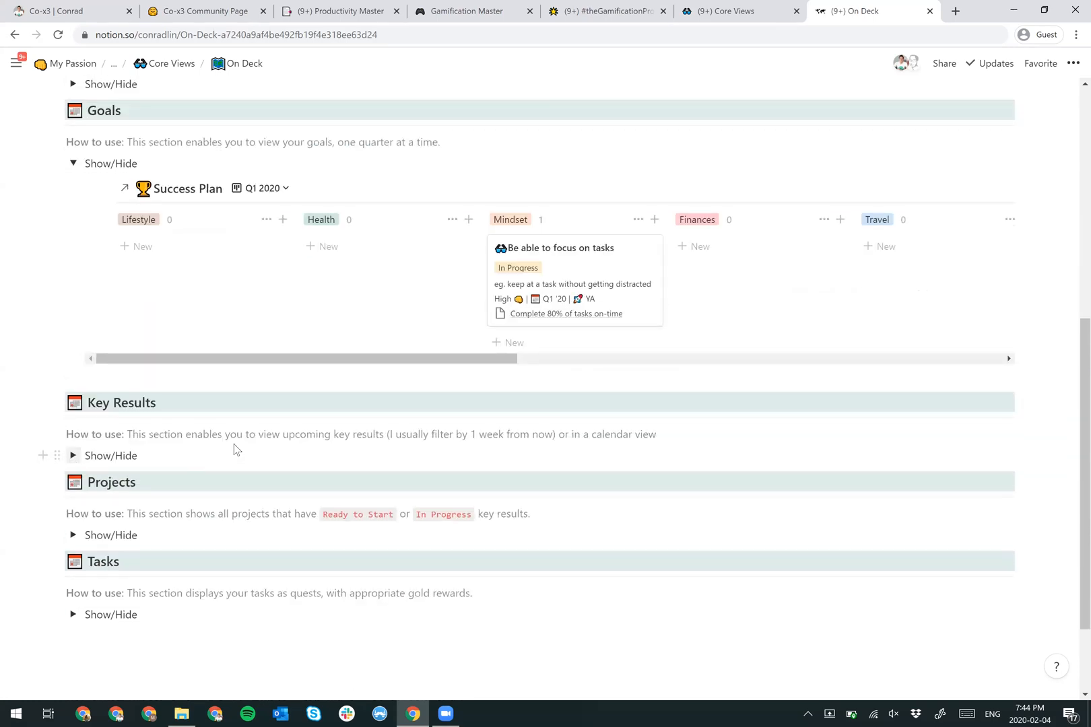
- Expand the Key Results, Projects and Tasks sections to show project cards and the quest list
{"action": "left_click", "coordinate": [74, 456]}
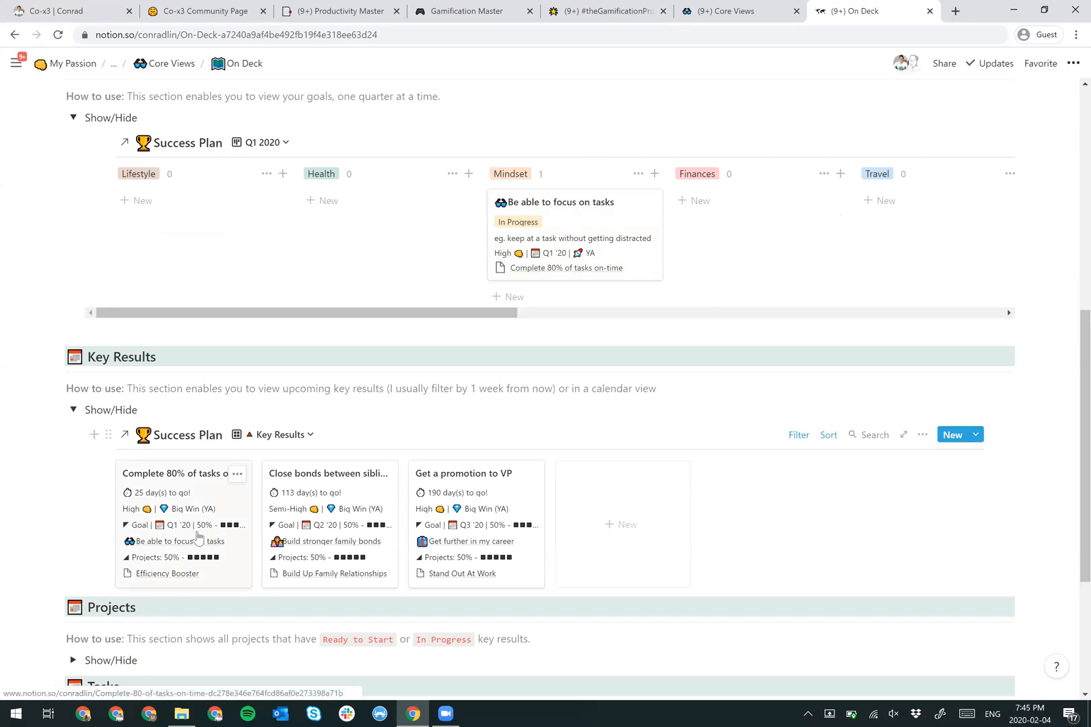
{"action": "mouse_move", "coordinate": [241, 547]}
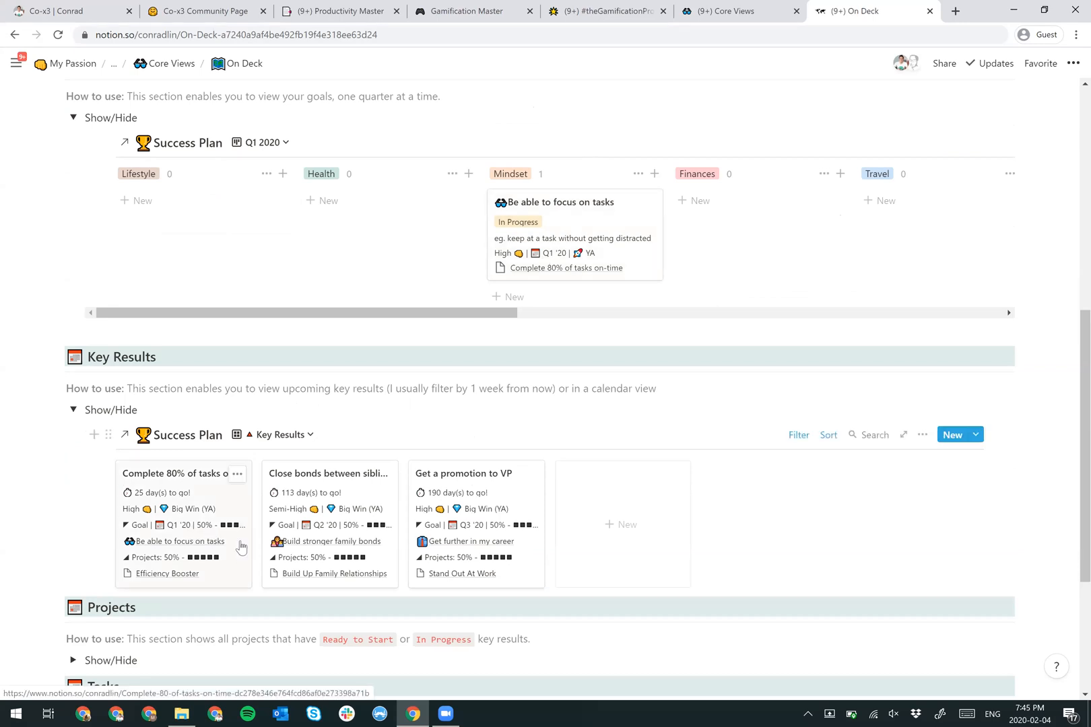
{"action": "scroll", "scroll_direction": "down", "scroll_amount": 3}
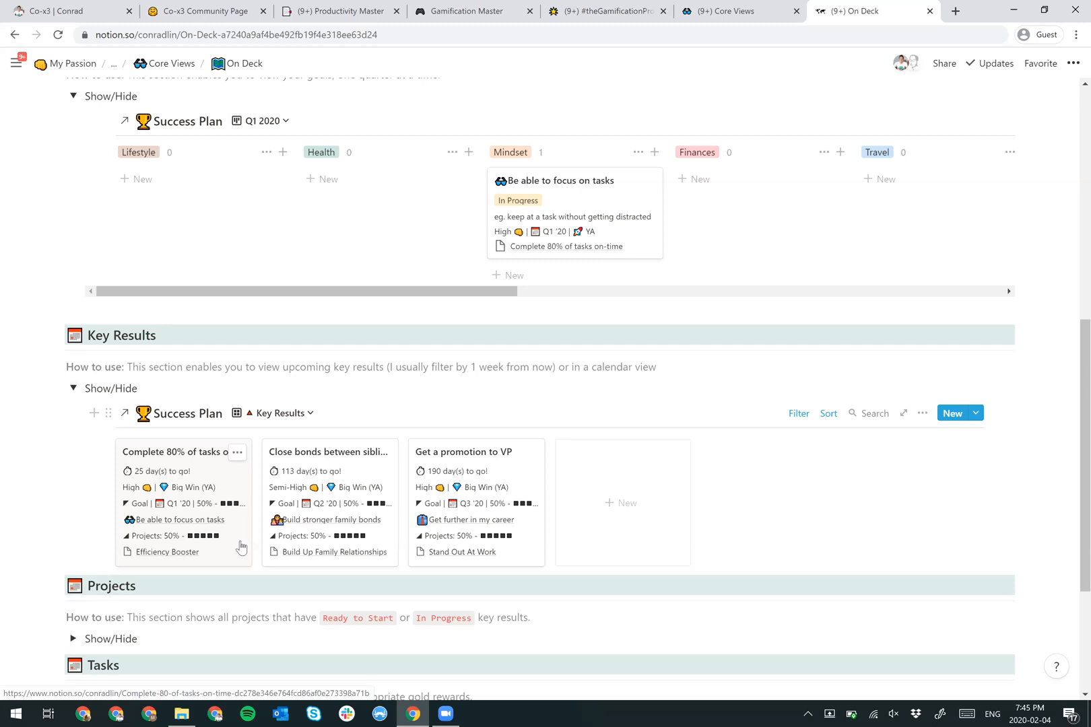
{"action": "mouse_move", "coordinate": [252, 516]}
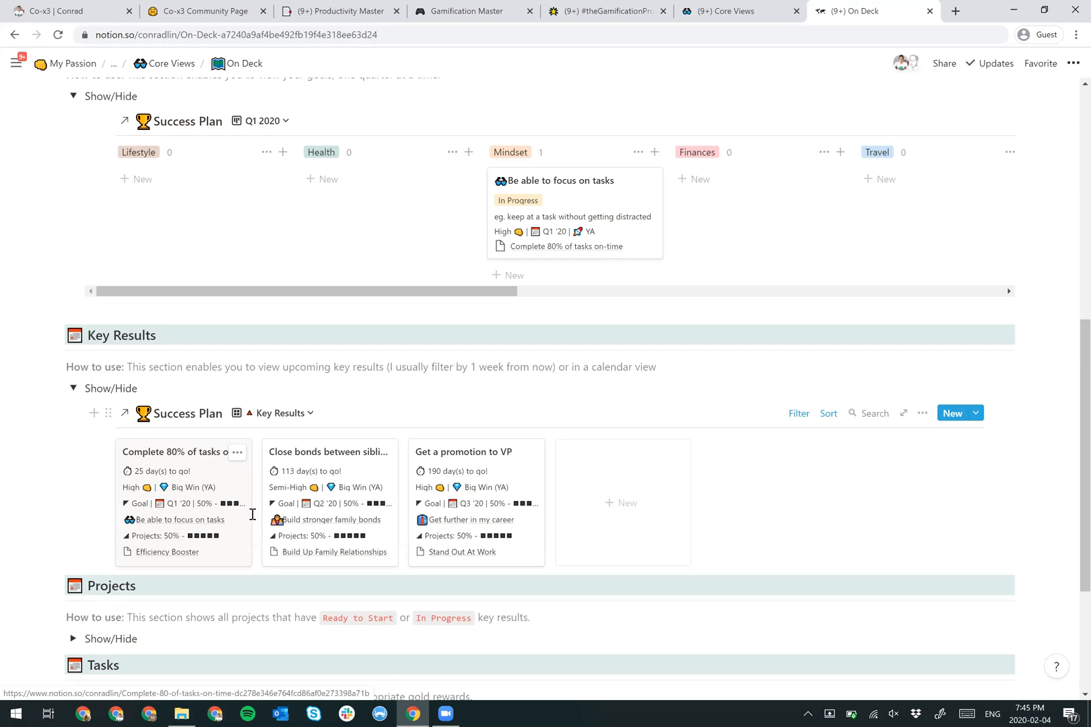
{"action": "scroll", "scroll_direction": "down", "scroll_amount": 3}
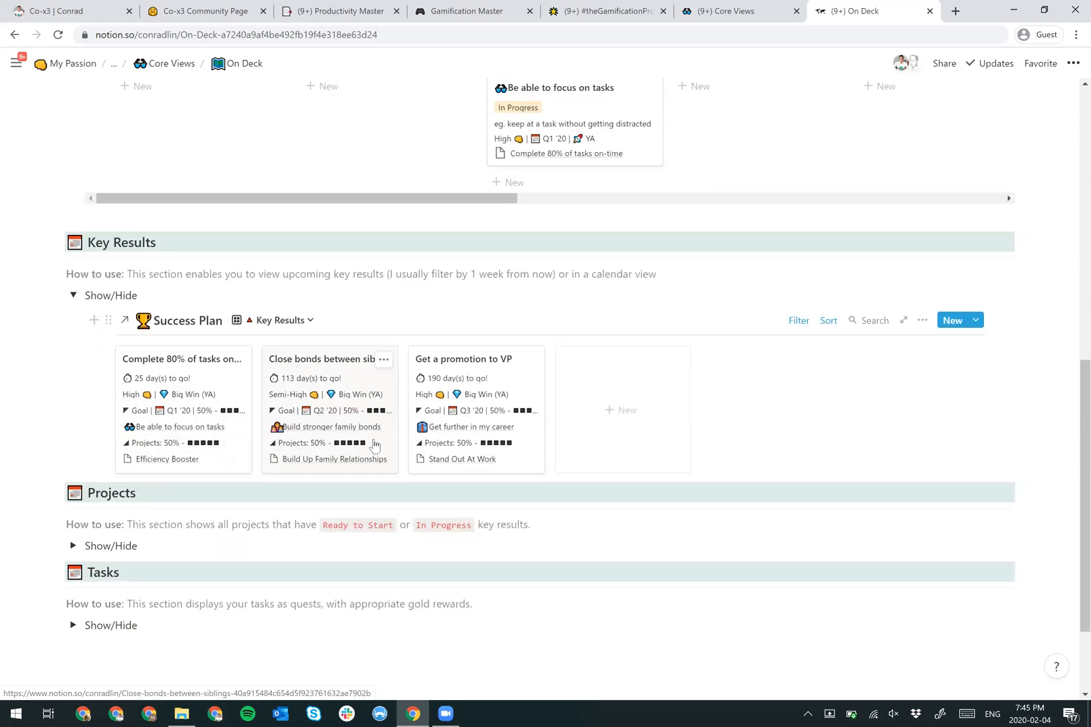
{"action": "left_click", "coordinate": [73, 546]}
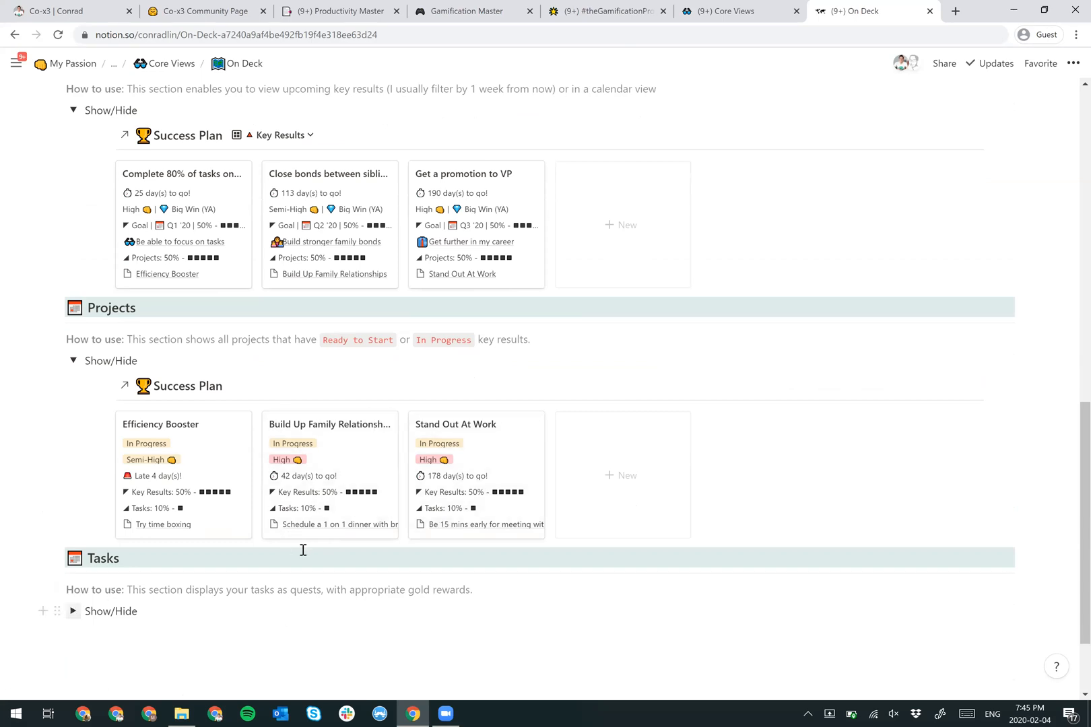
{"action": "left_click", "coordinate": [73, 612]}
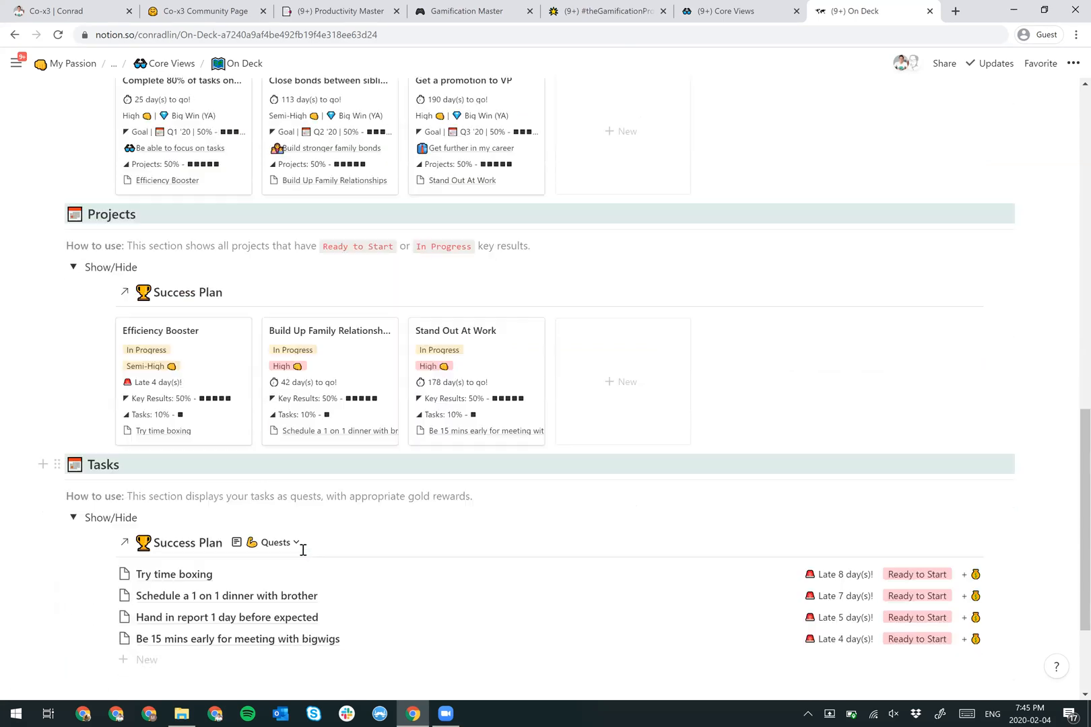
- Open the 'Try time boxing' quest as a page preview showing its Ready to Start status
{"action": "scroll", "scroll_direction": "down", "scroll_amount": 3}
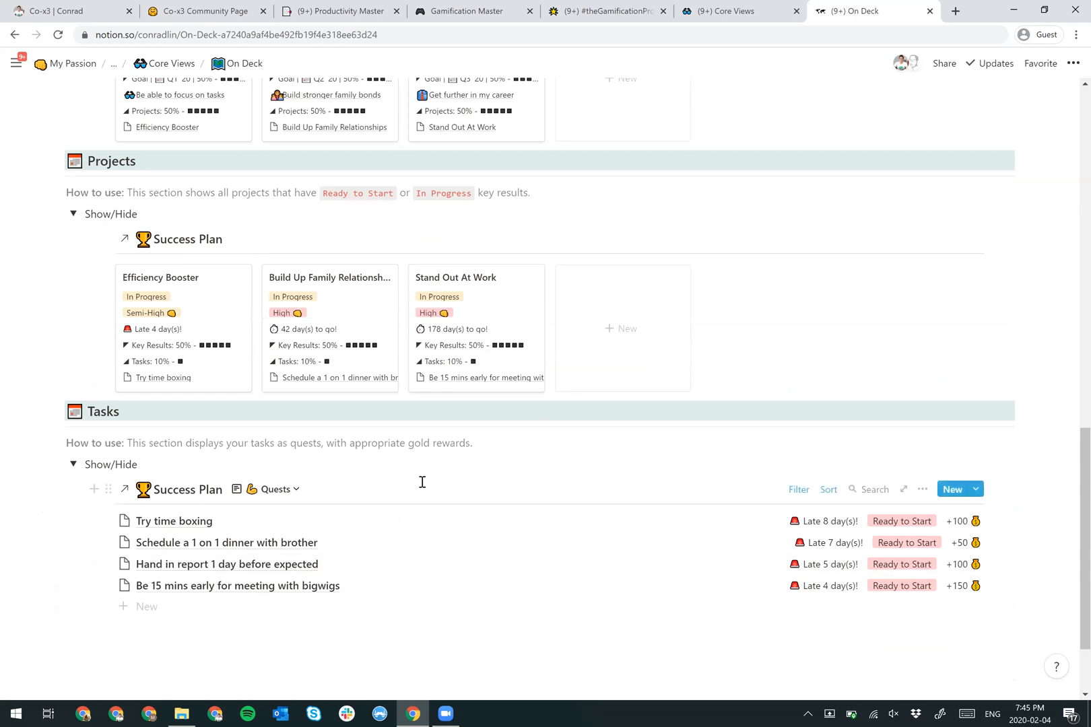
{"action": "scroll", "scroll_direction": "down", "scroll_amount": 3}
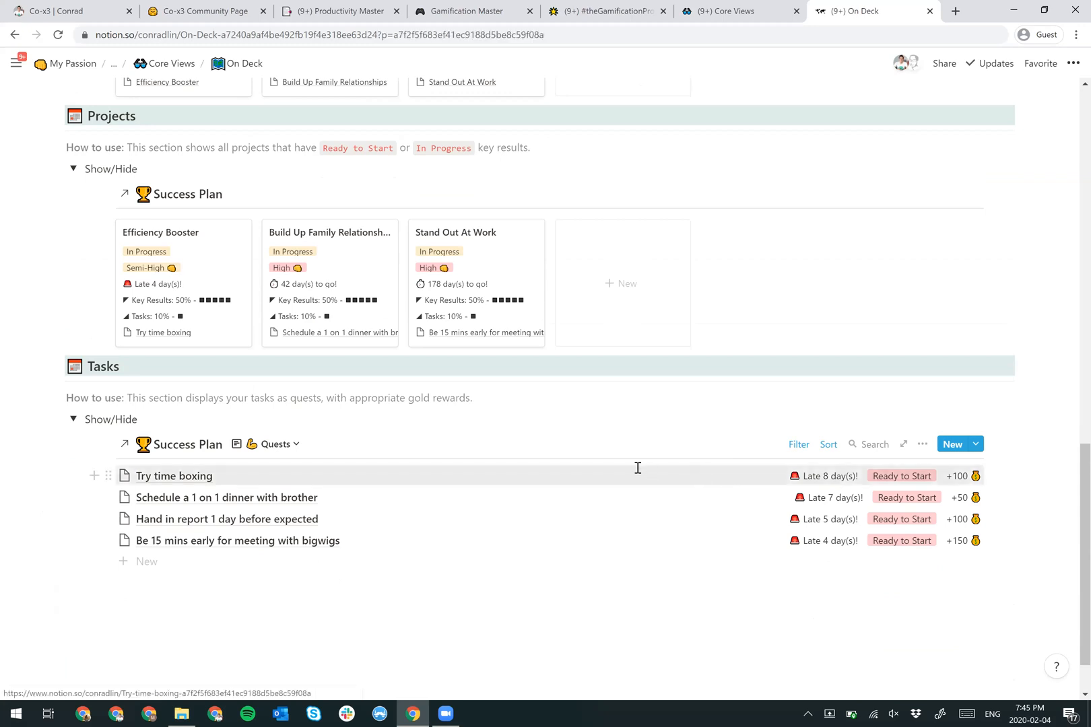
{"action": "left_click", "coordinate": [174, 477]}
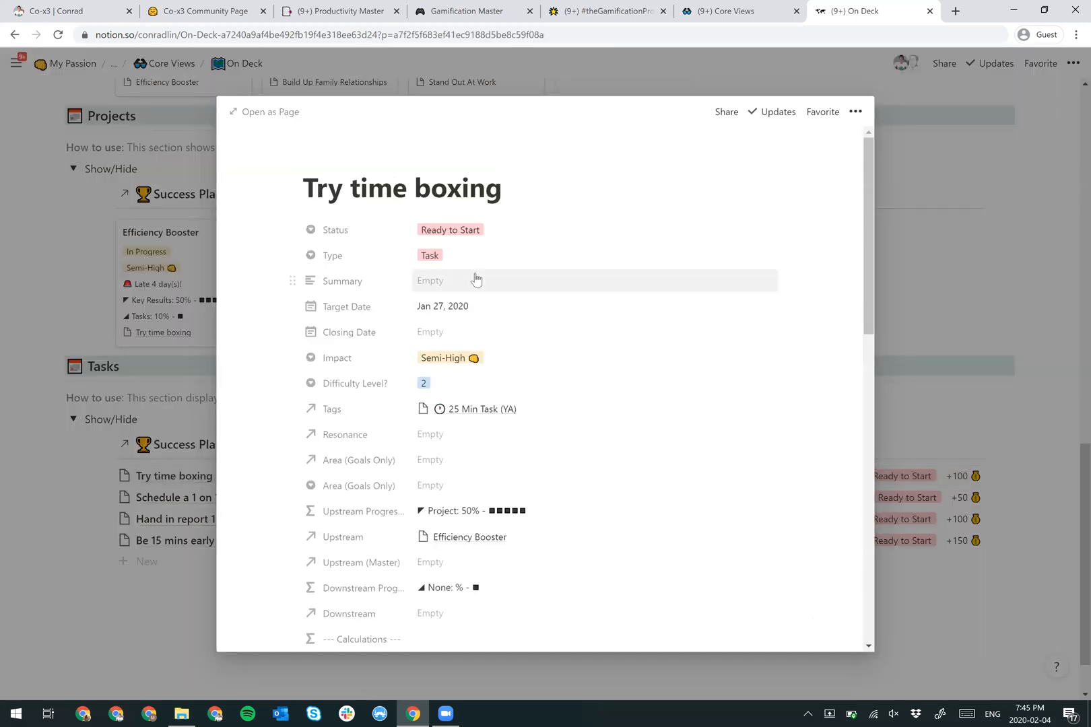
- Set the 'Try time boxing' quest's Target Date to Feb 07, 2020 and return to the list
{"action": "left_click", "coordinate": [442, 306]}
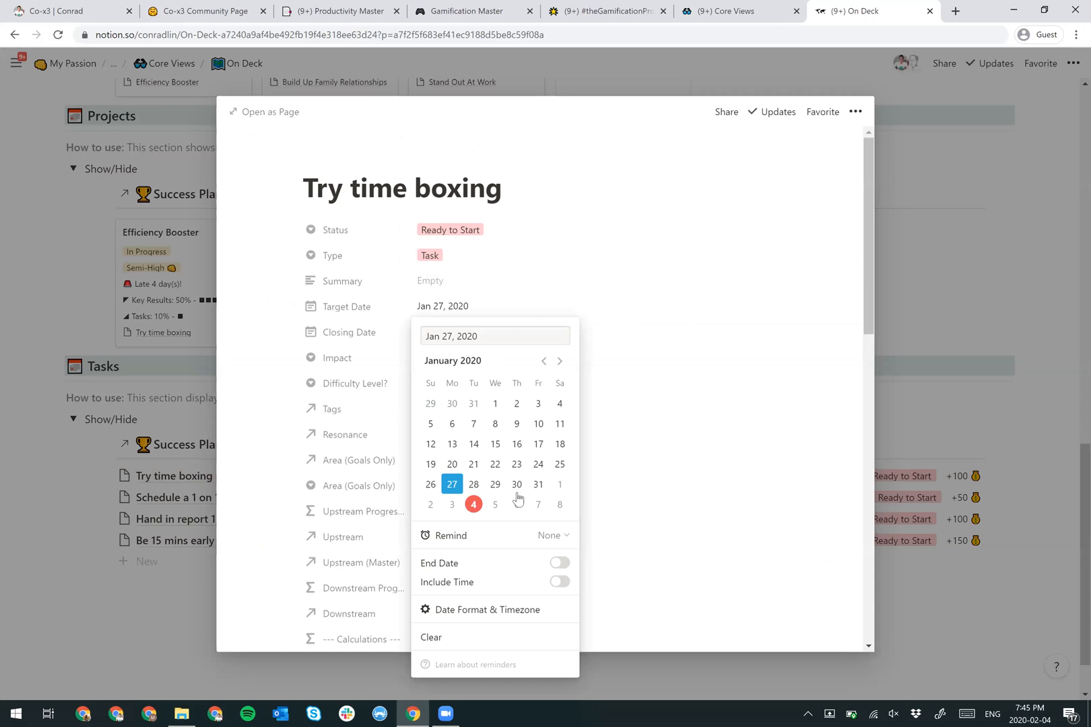
{"action": "left_click", "coordinate": [539, 424]}
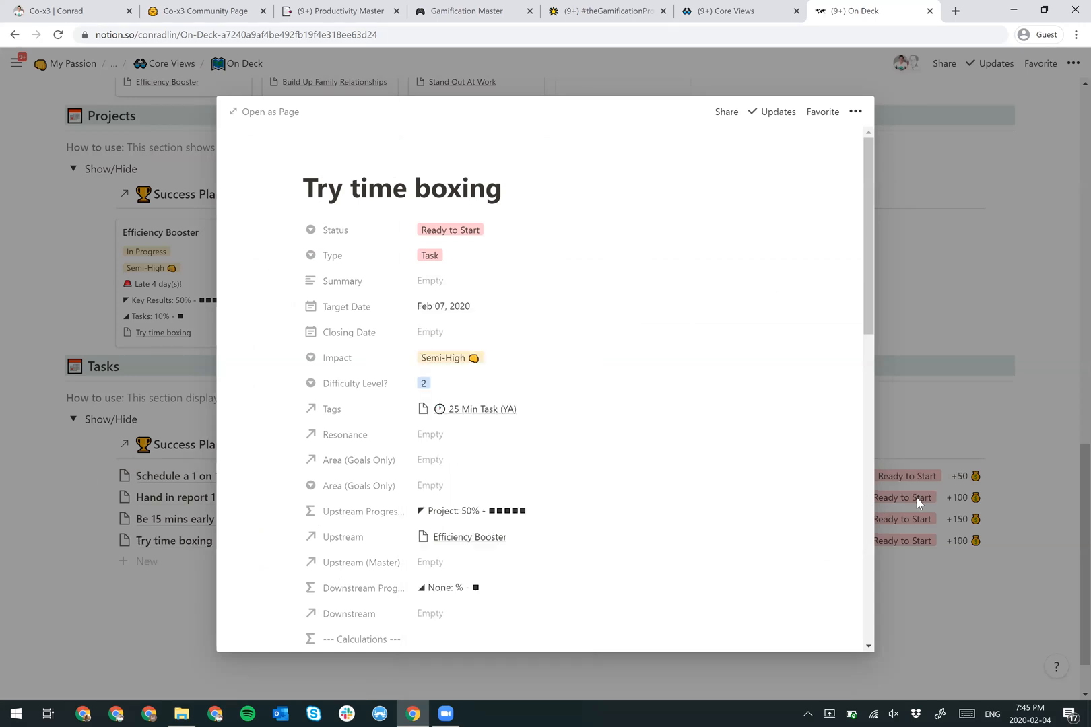
{"action": "key", "text": "Escape"}
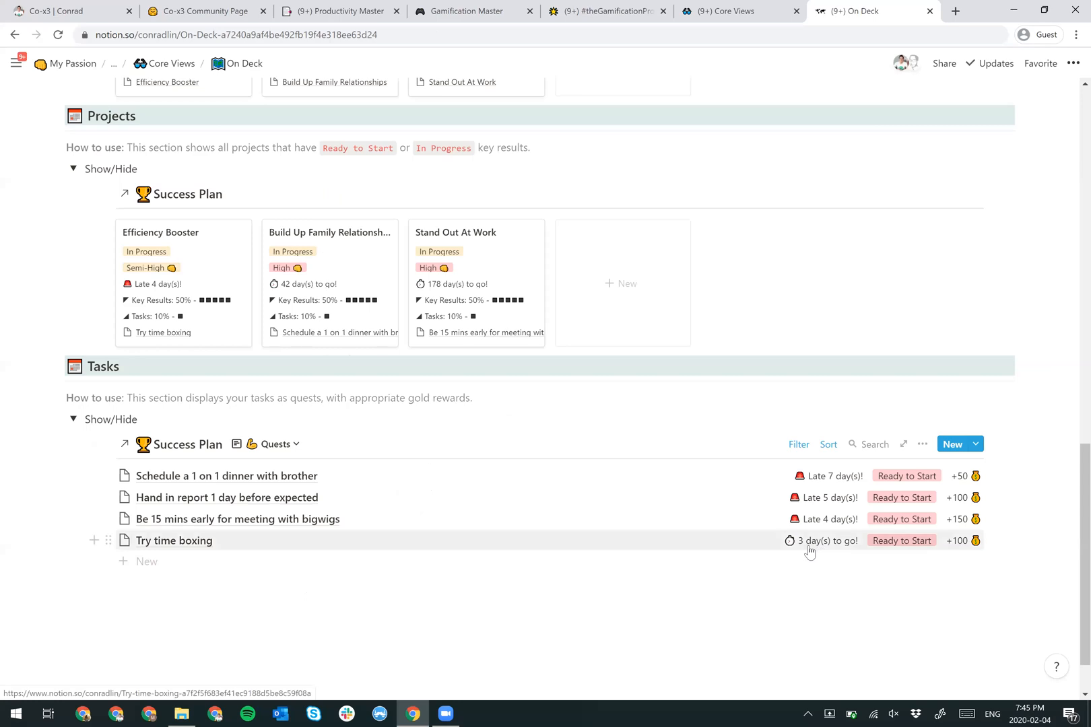
{"action": "mouse_move", "coordinate": [899, 552]}
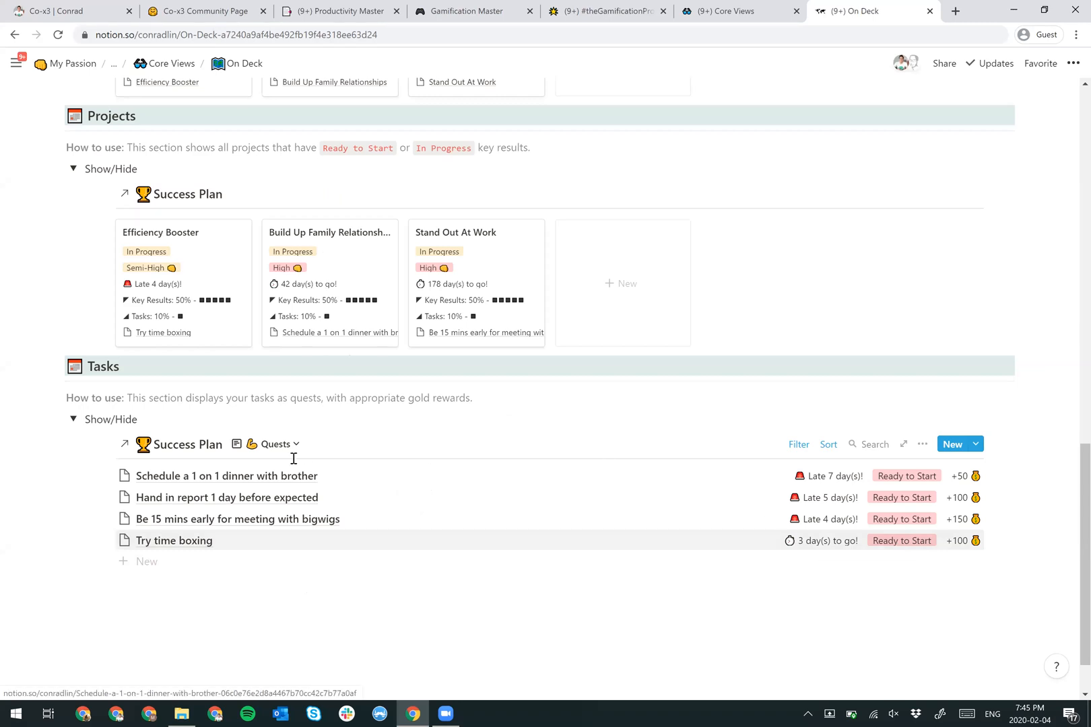
- Glance at the Quests view list, then reopen the 'Try time boxing' quest details
{"action": "left_click", "coordinate": [276, 444]}
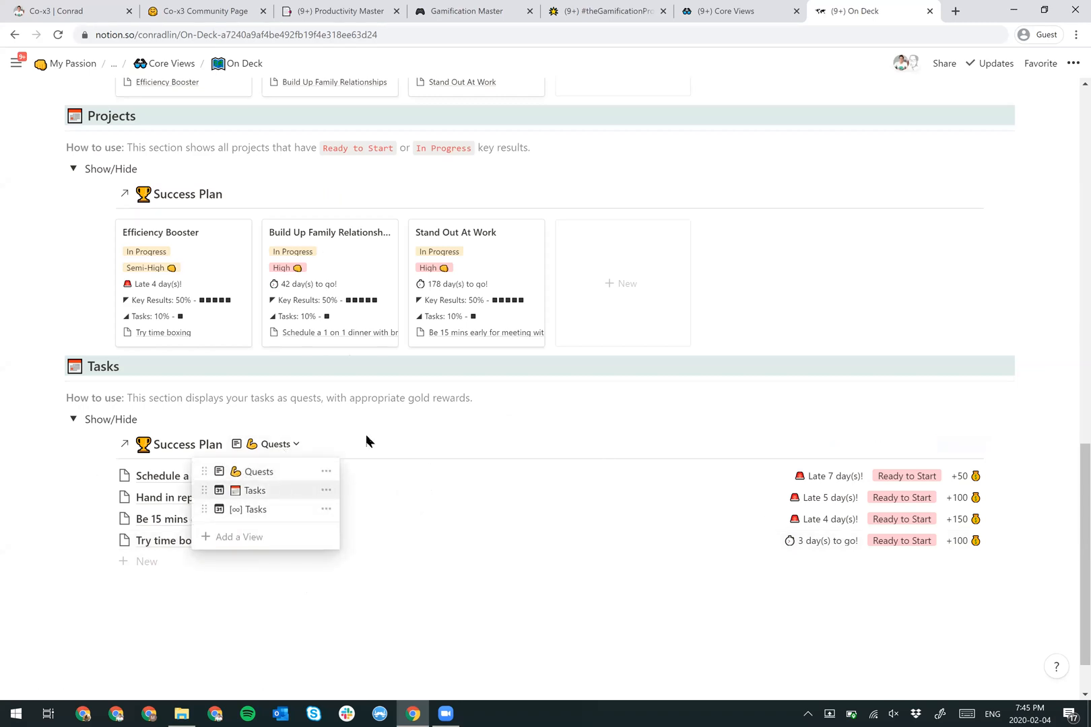
{"action": "left_click", "coordinate": [369, 440]}
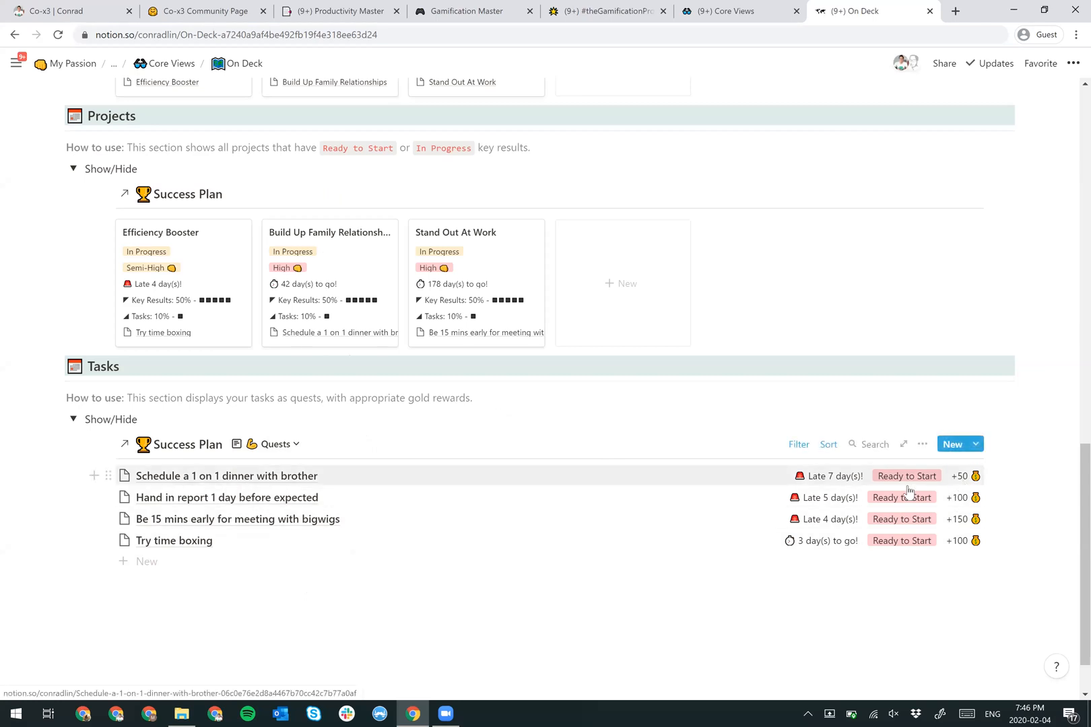
{"action": "left_click", "coordinate": [174, 542]}
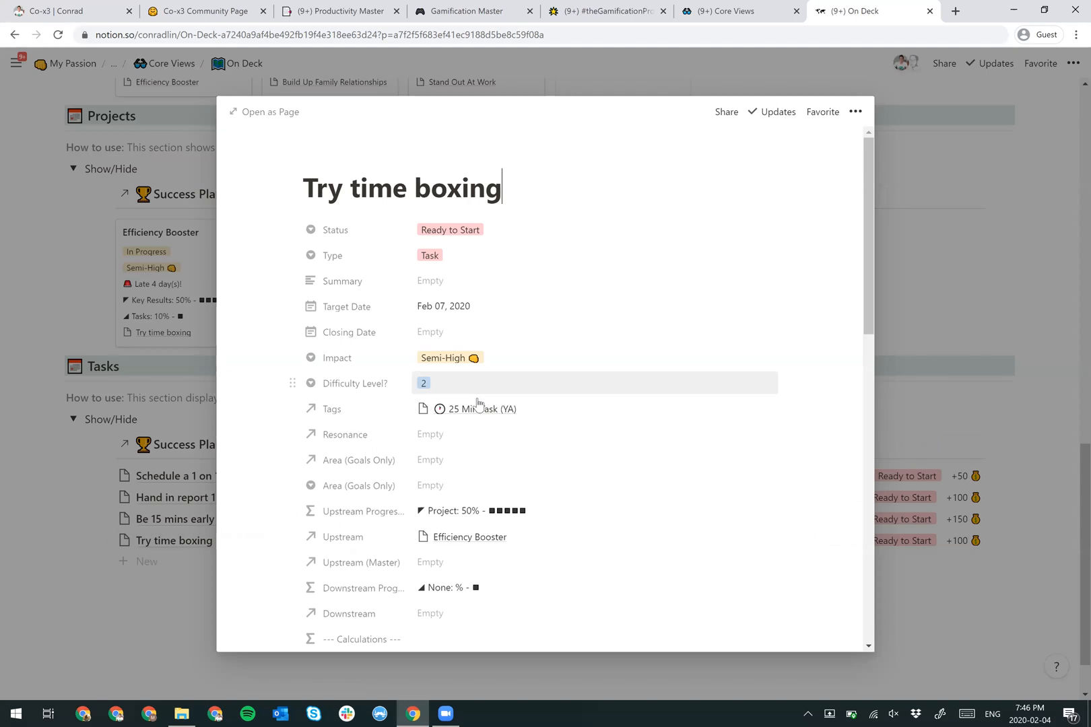
{"action": "mouse_move", "coordinate": [500, 419]}
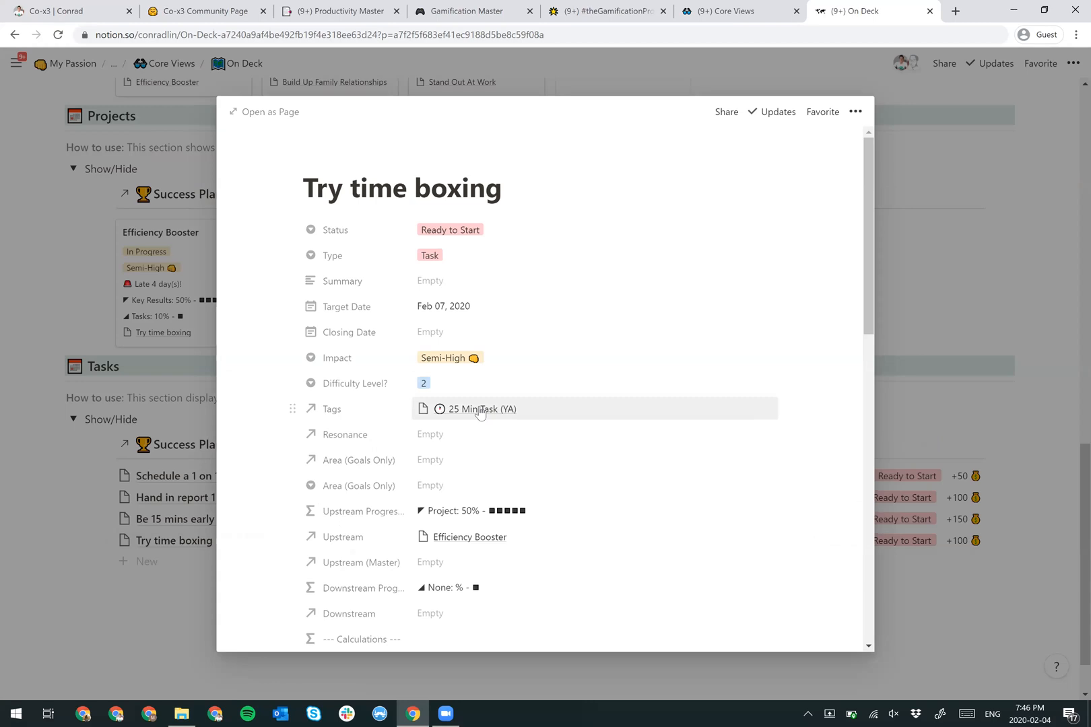
{"action": "mouse_move", "coordinate": [353, 390]}
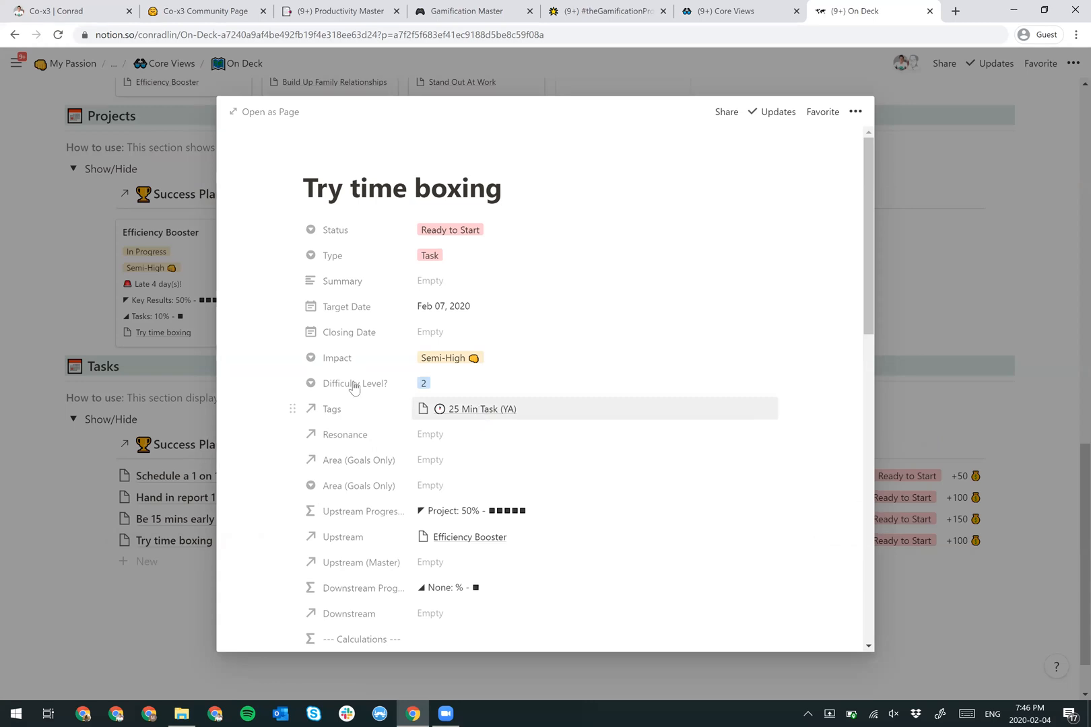
{"action": "mouse_move", "coordinate": [175, 382]}
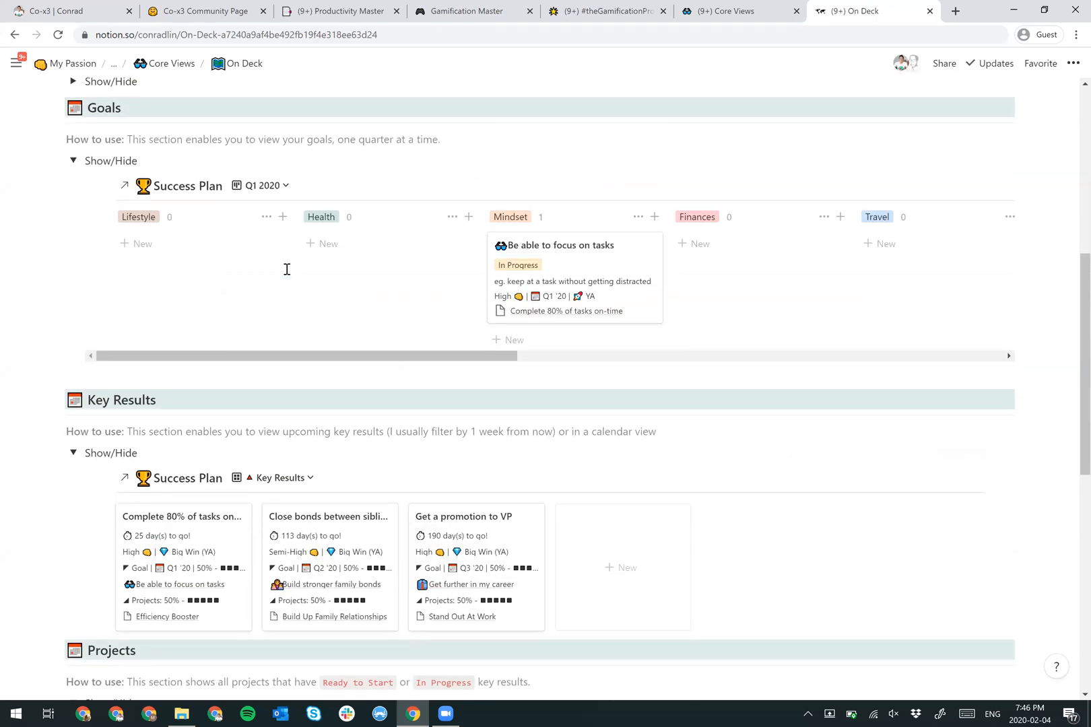
{"action": "scroll", "scroll_direction": "down", "scroll_amount": 3}
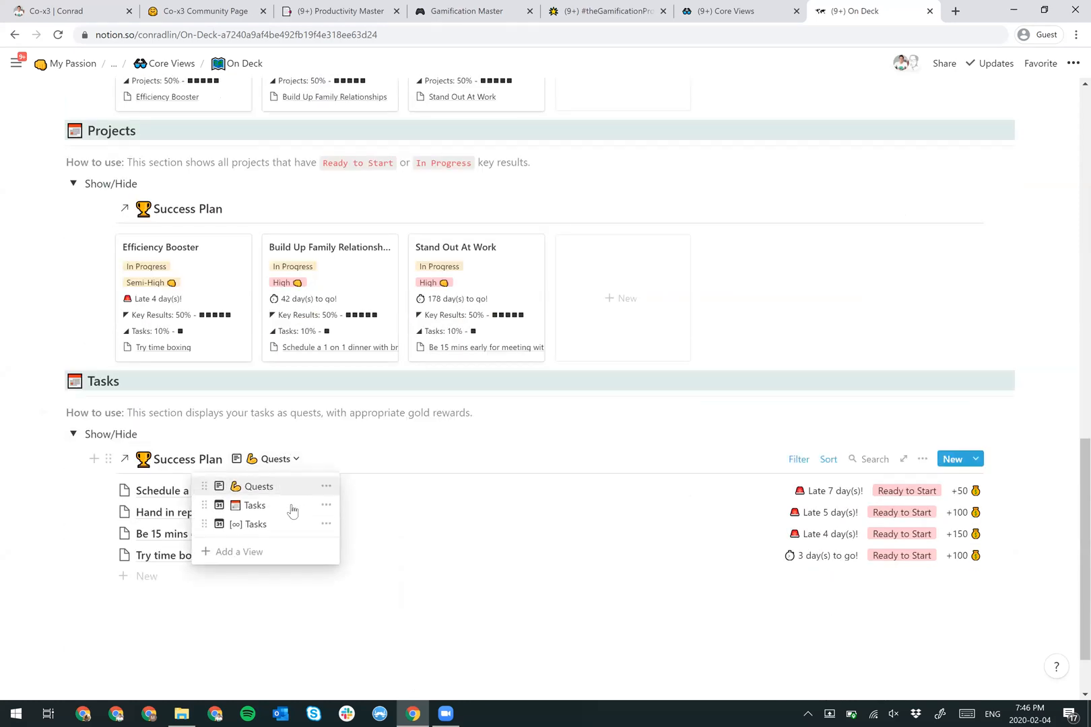
{"action": "left_click", "coordinate": [254, 505]}
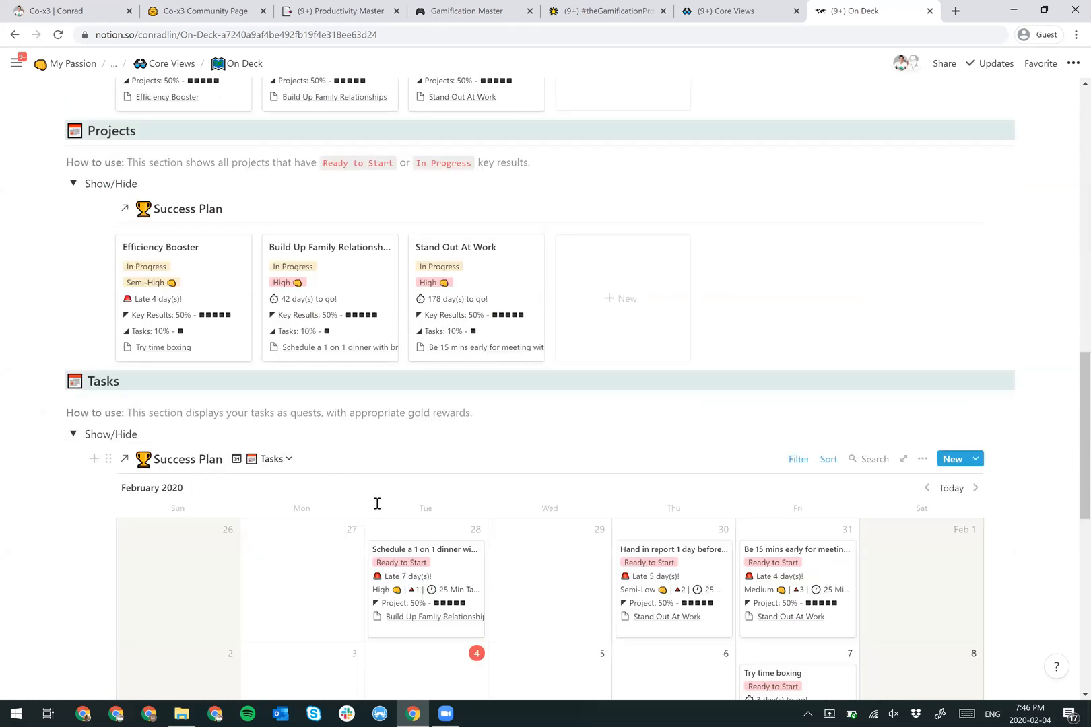
{"action": "scroll", "scroll_direction": "down", "scroll_amount": 3}
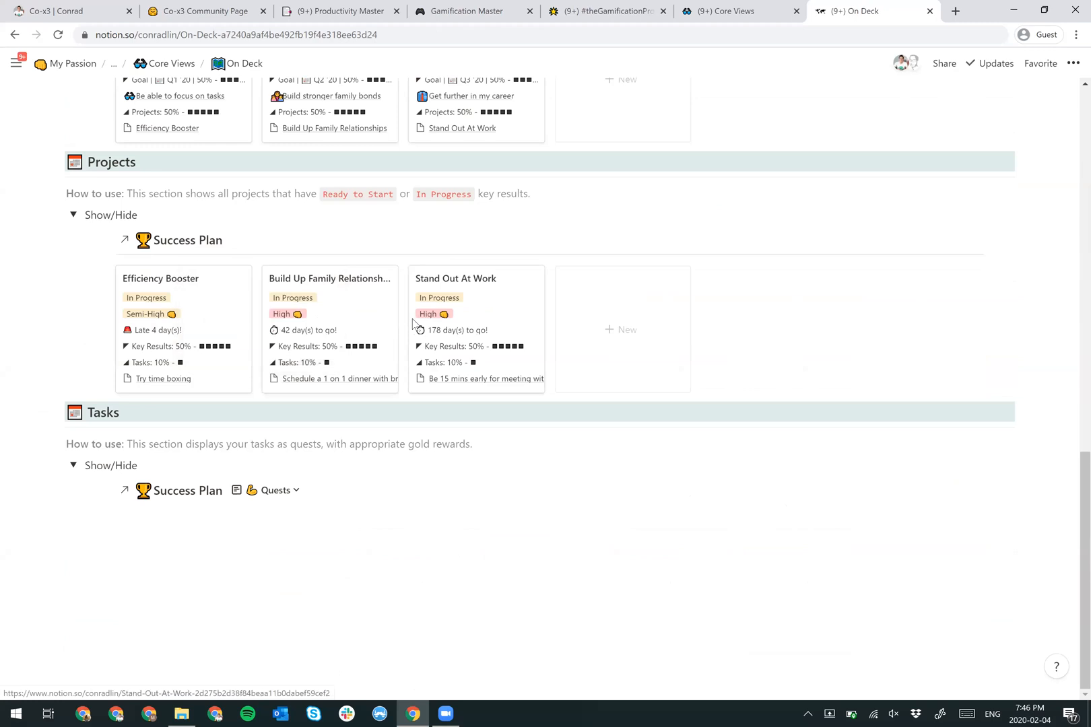
{"action": "scroll", "scroll_direction": "down", "scroll_amount": 3}
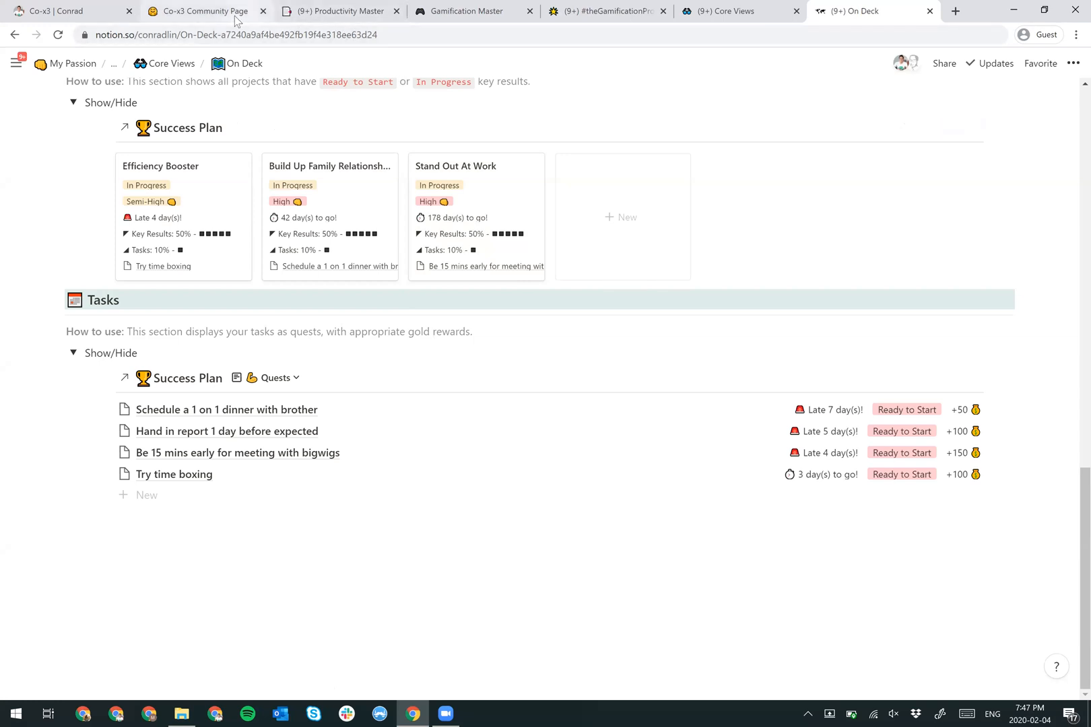
- Return to the Co-x3 Community Page showing its Template Library gallery
{"action": "left_click", "coordinate": [205, 10]}
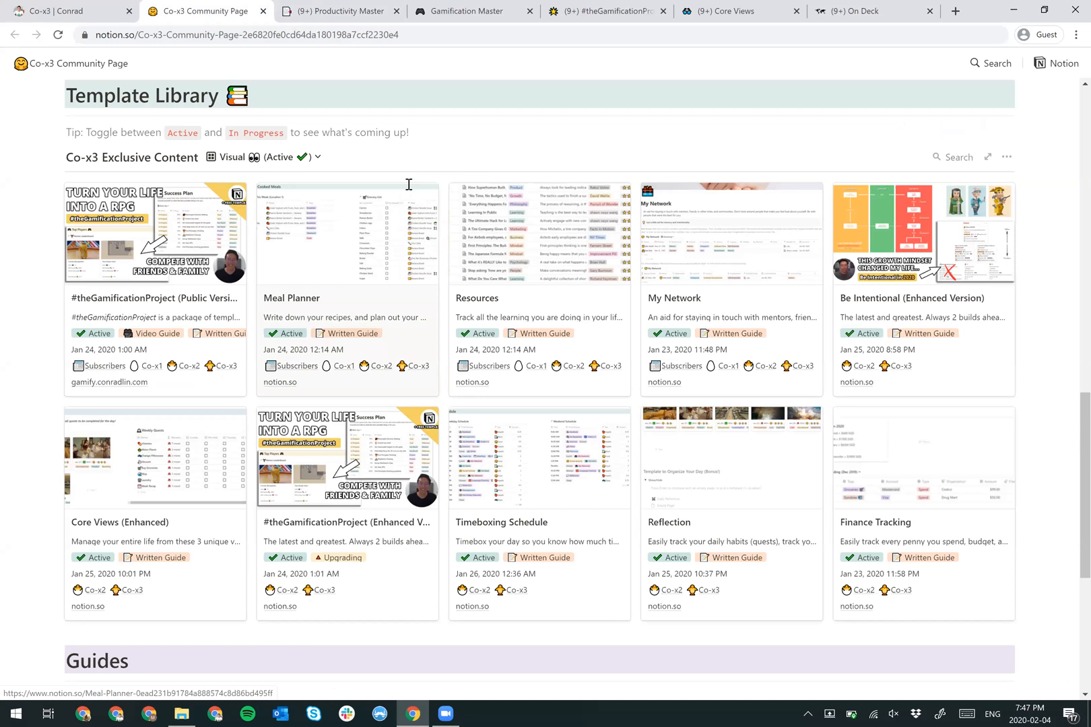
{"action": "mouse_move", "coordinate": [563, 481]}
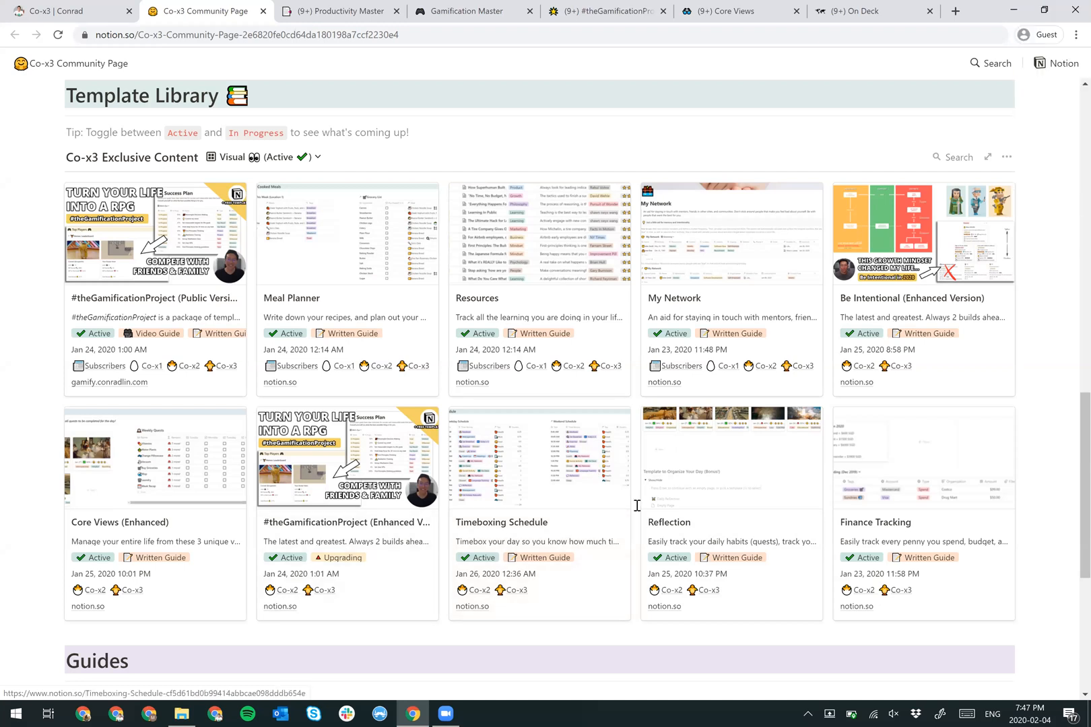
{"action": "mouse_move", "coordinate": [700, 337]}
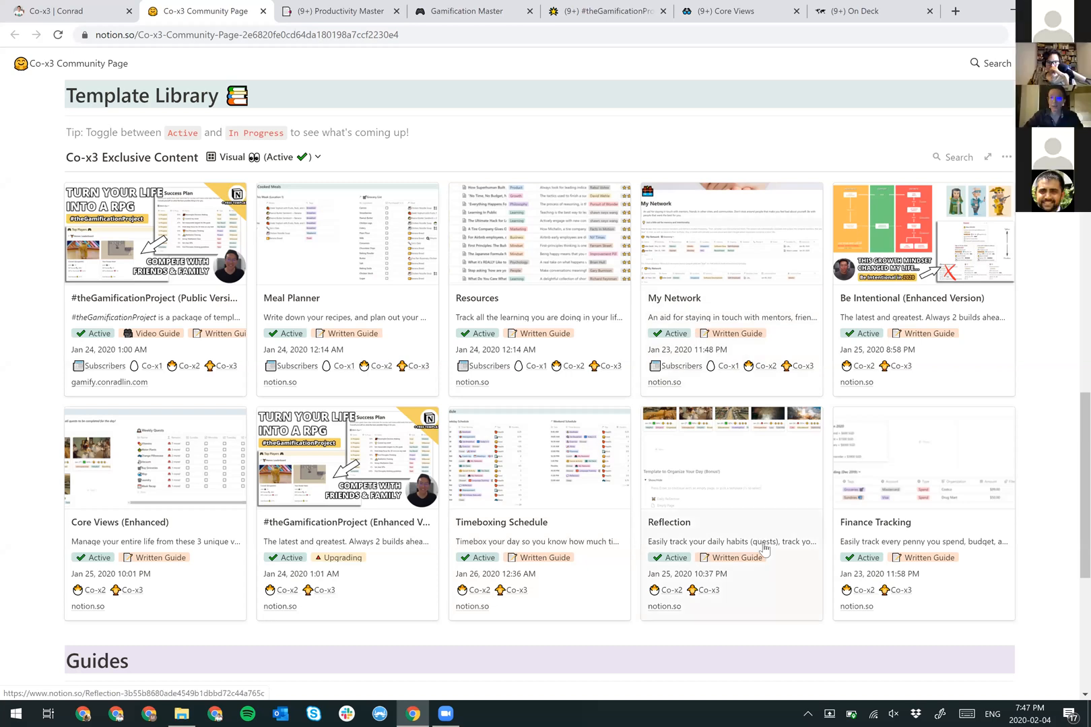
{"action": "mouse_move", "coordinate": [792, 532]}
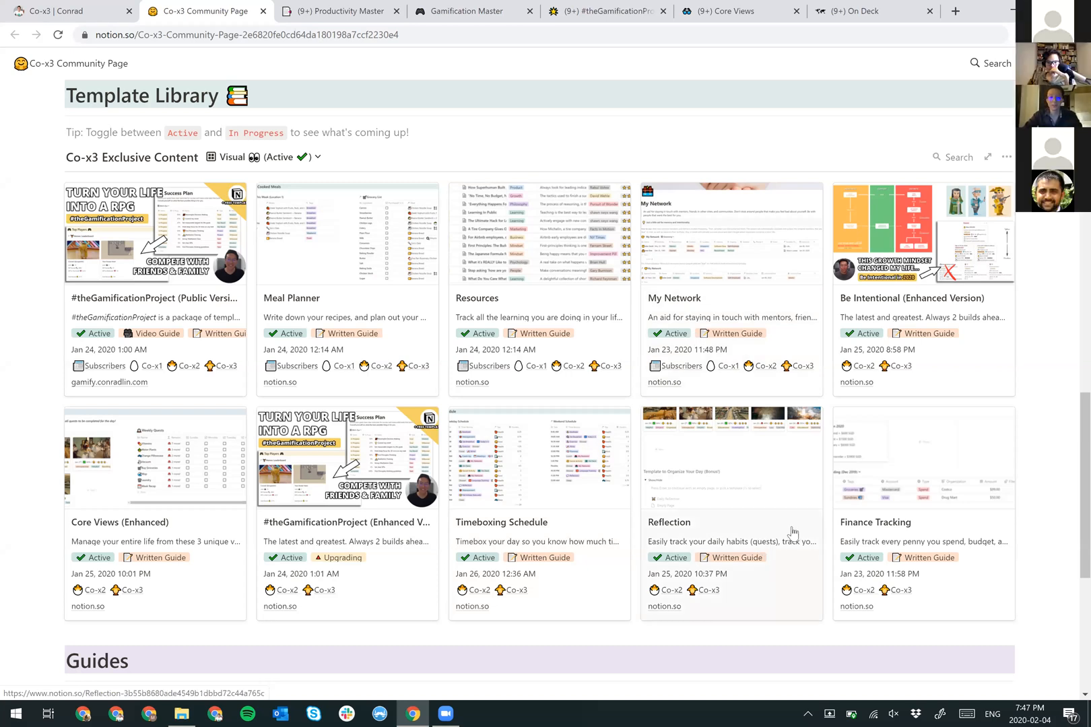